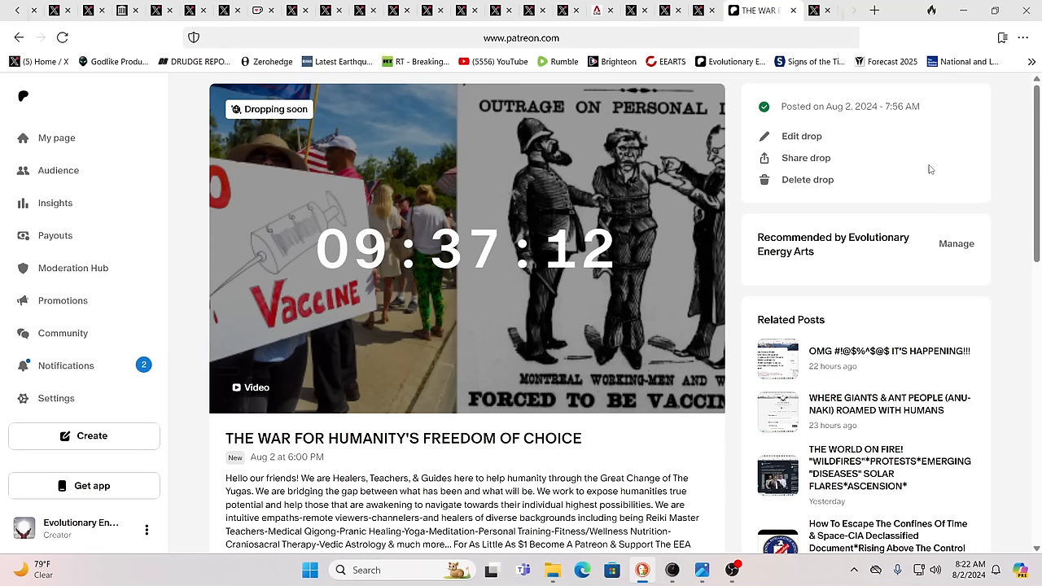
mouse_move(981, 189)
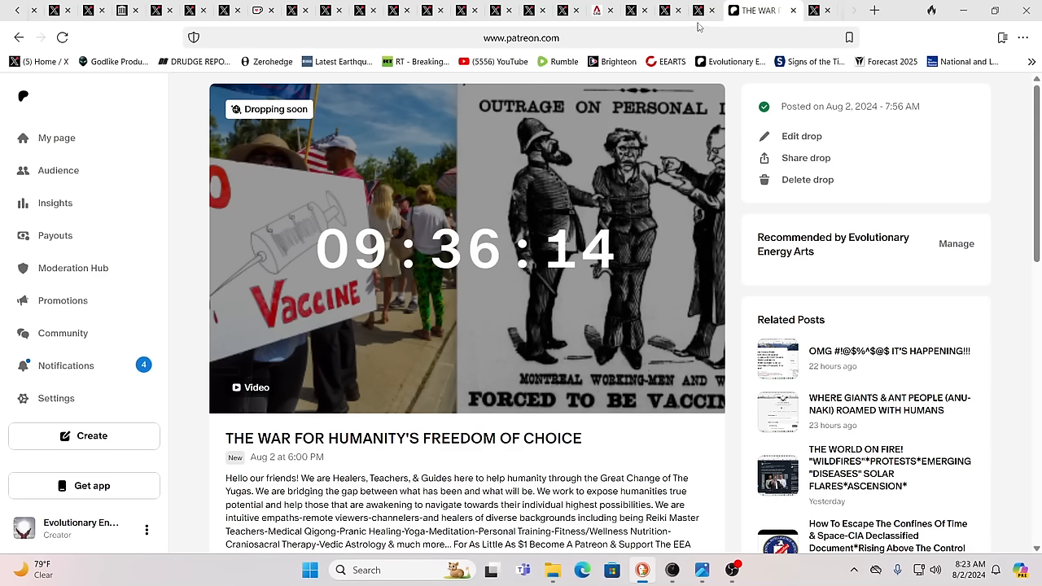
mouse_move(701, 9)
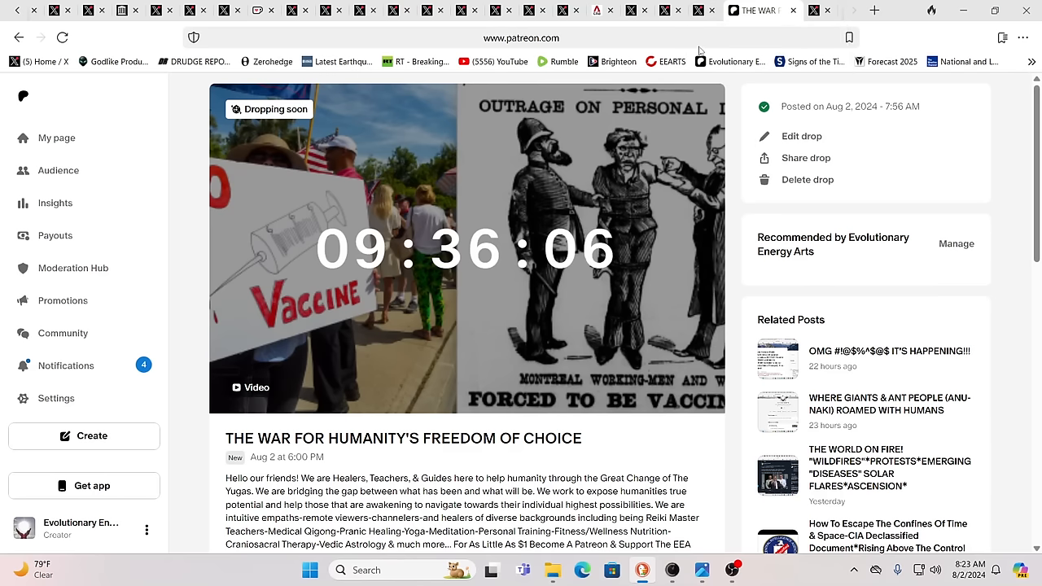
Step: Switch to the 'Good' quote post about the US rejecting Venezuela's election result
click(729, 9)
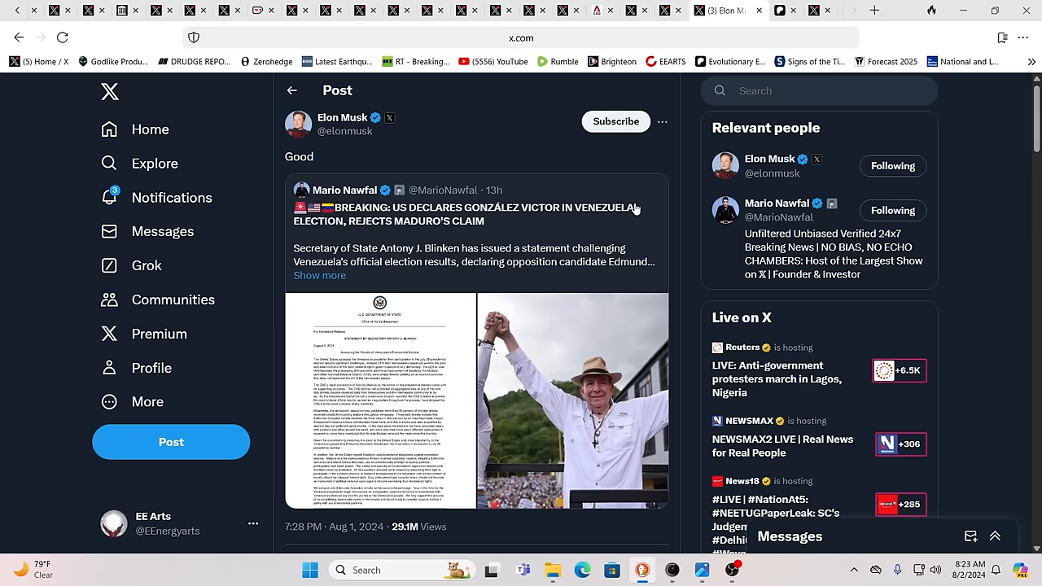
mouse_move(626, 218)
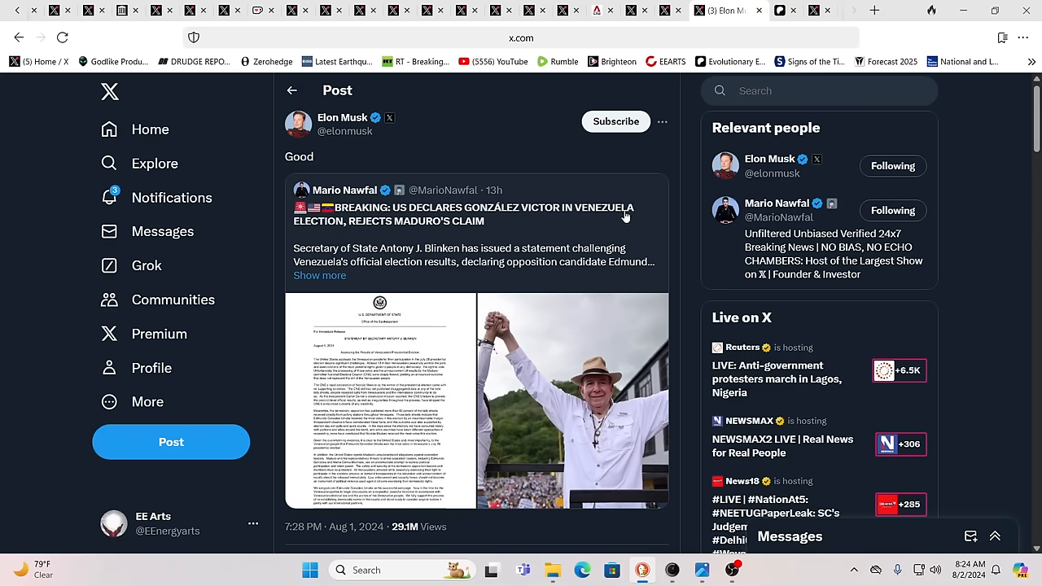
mouse_move(656, 246)
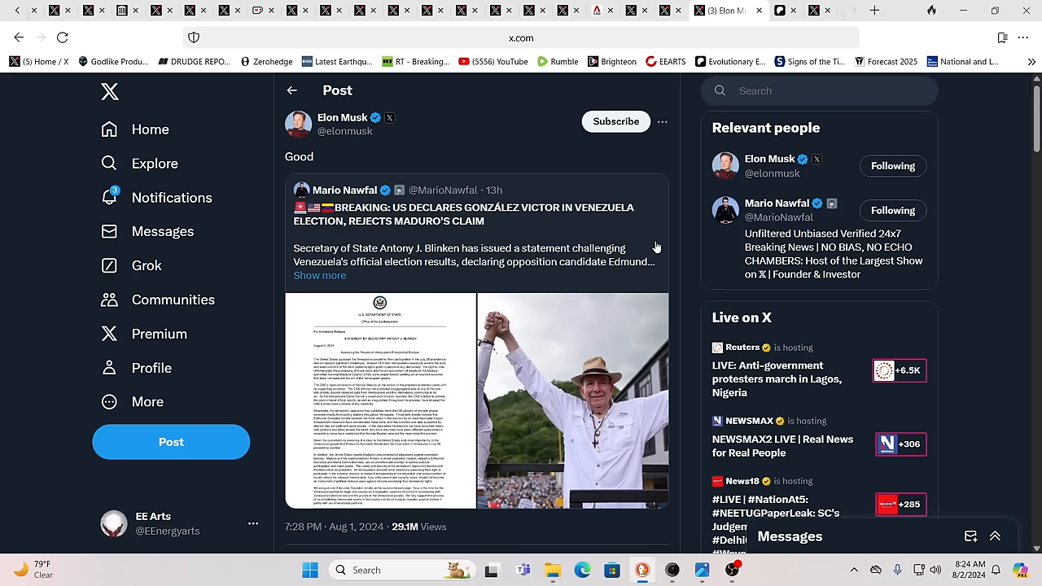
mouse_move(655, 247)
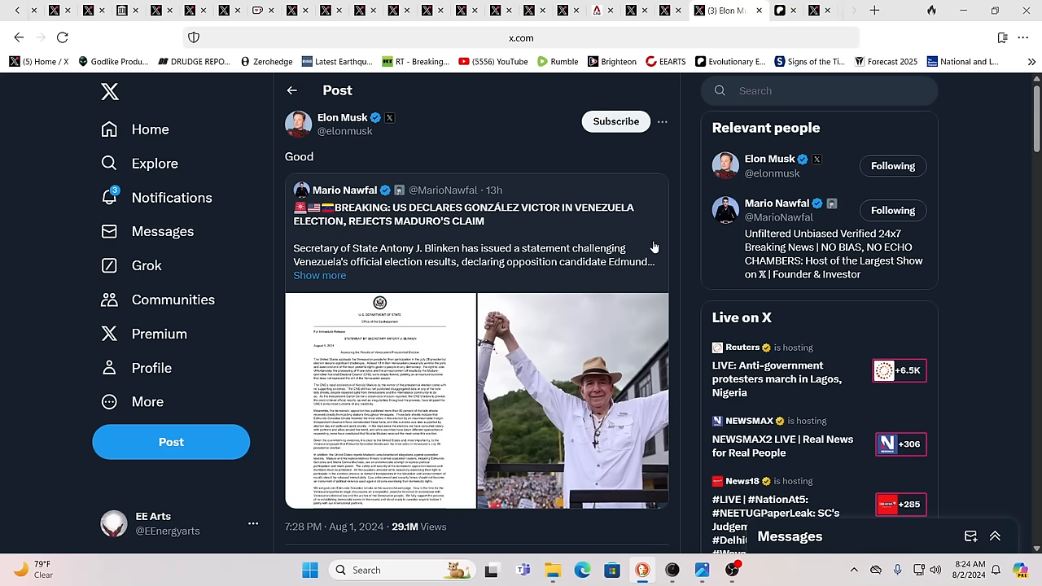
mouse_move(984, 255)
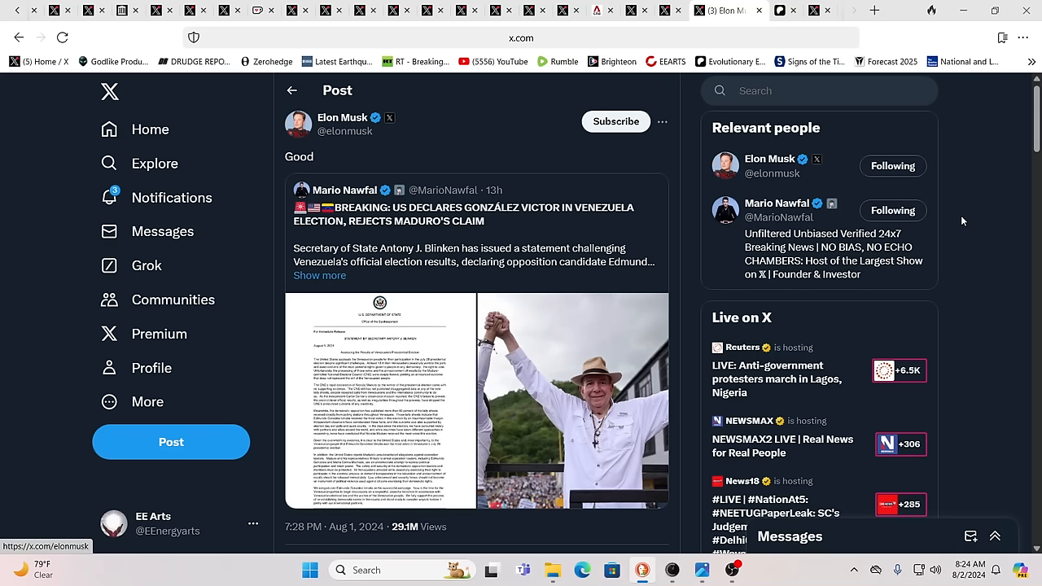
mouse_move(995, 194)
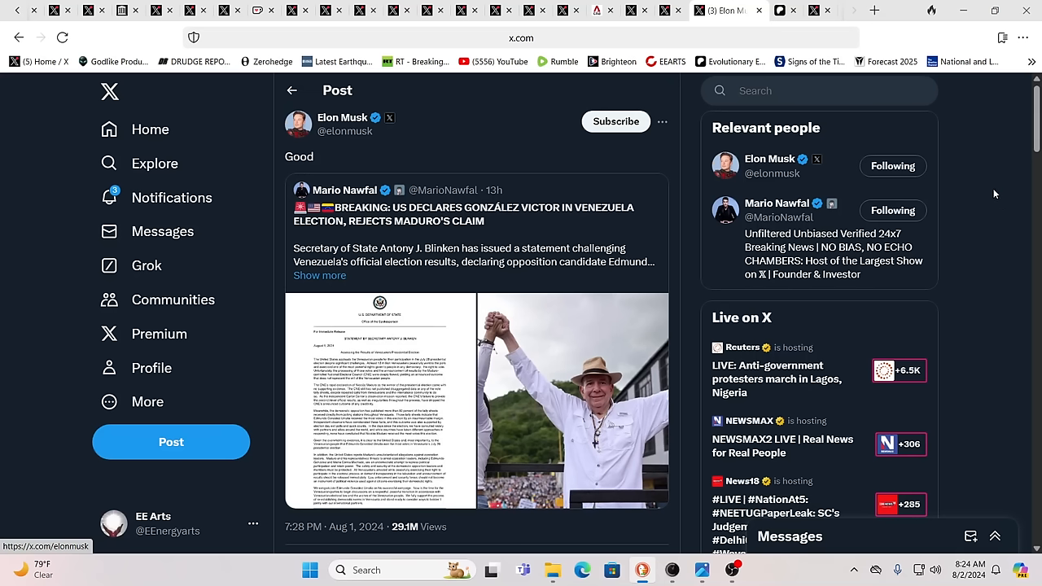
mouse_move(338, 142)
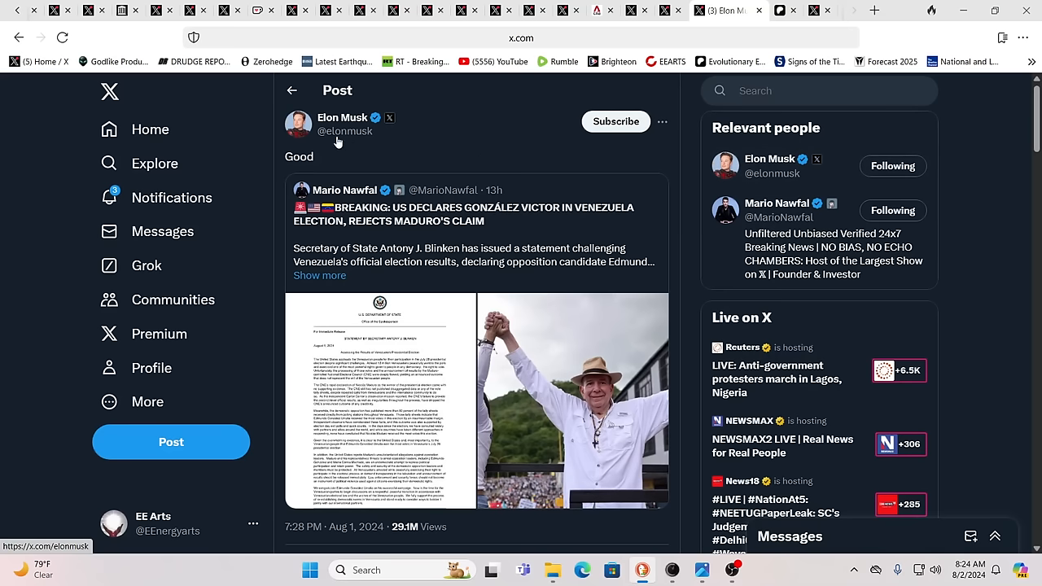
mouse_move(312, 140)
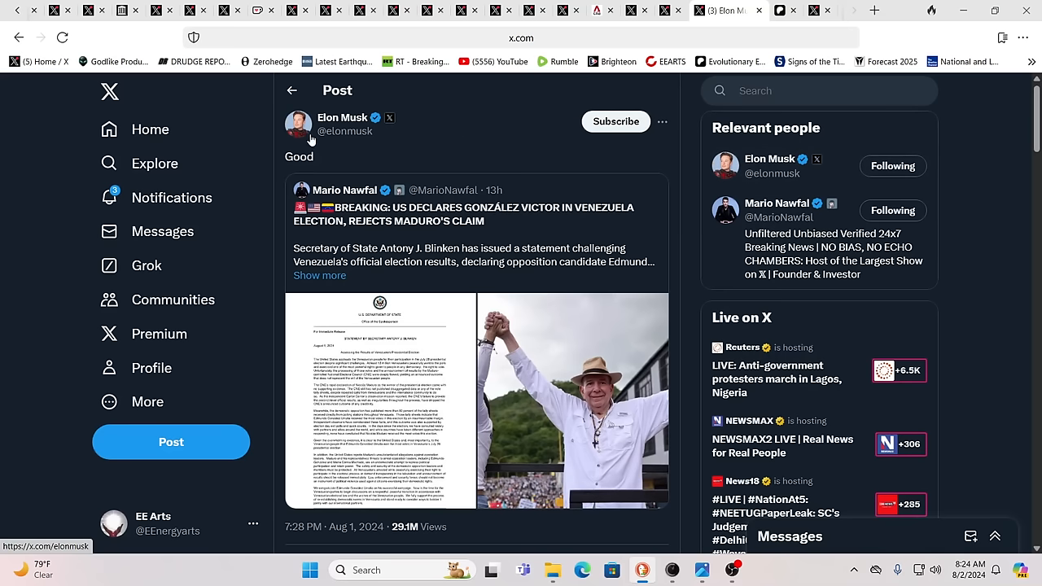
mouse_move(342, 118)
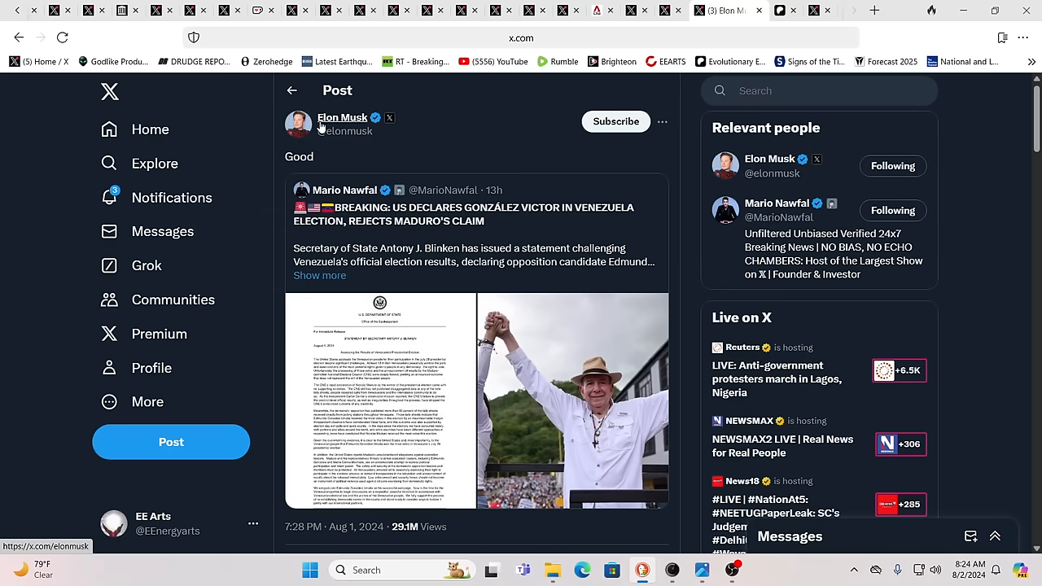
mouse_move(342, 117)
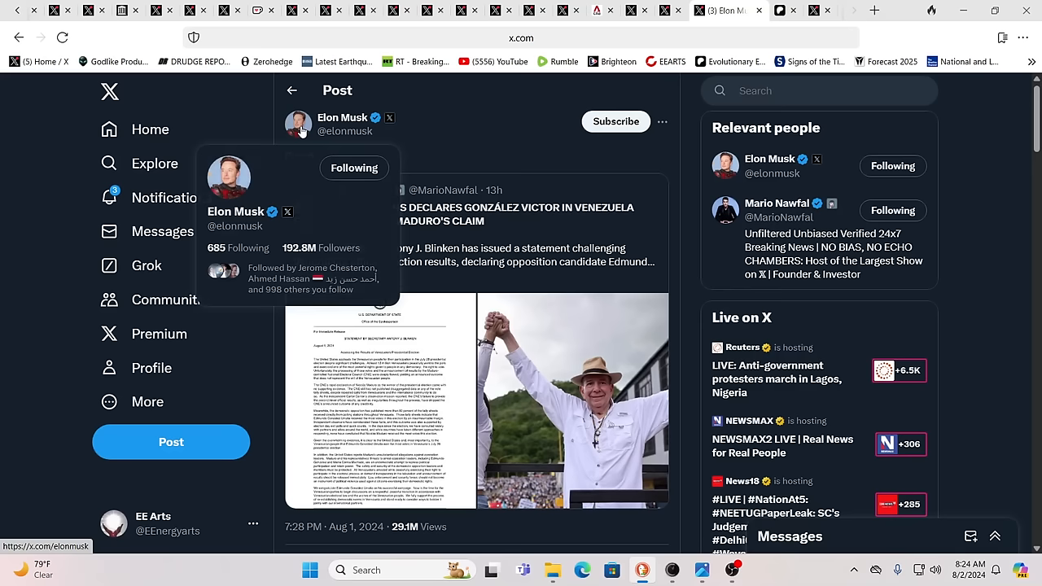
mouse_move(491, 144)
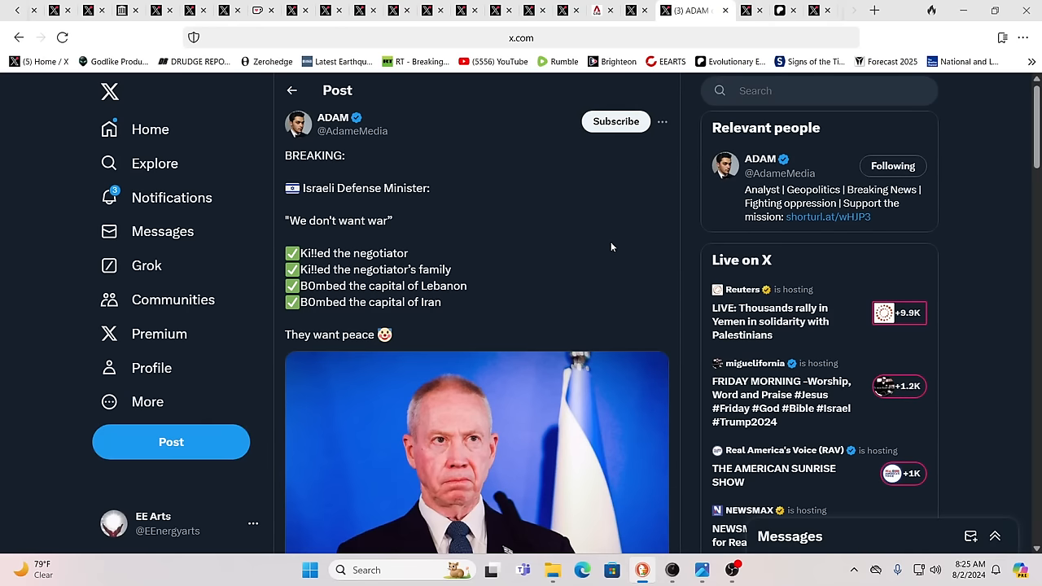
mouse_move(1010, 236)
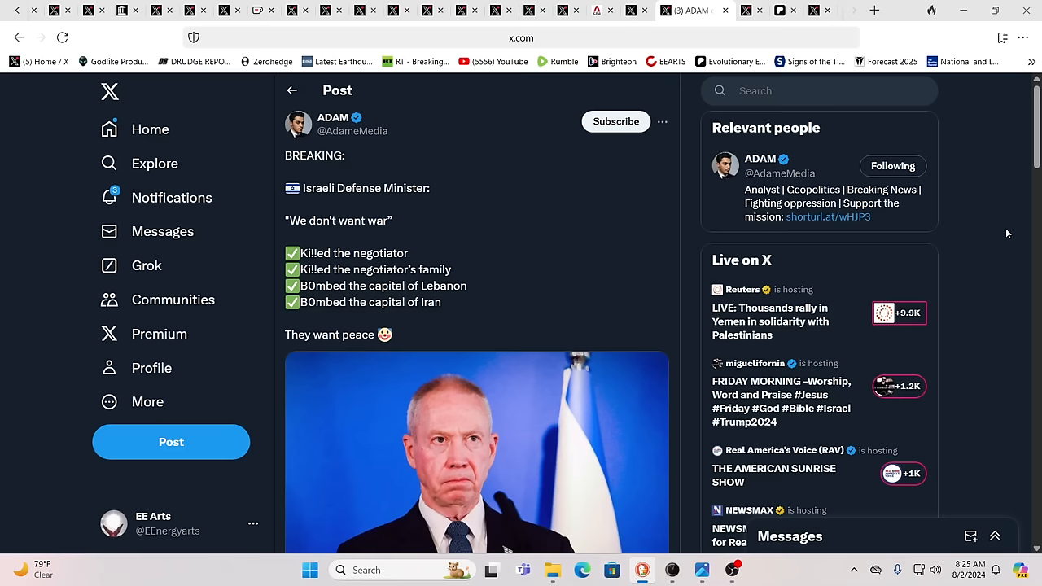
mouse_move(996, 233)
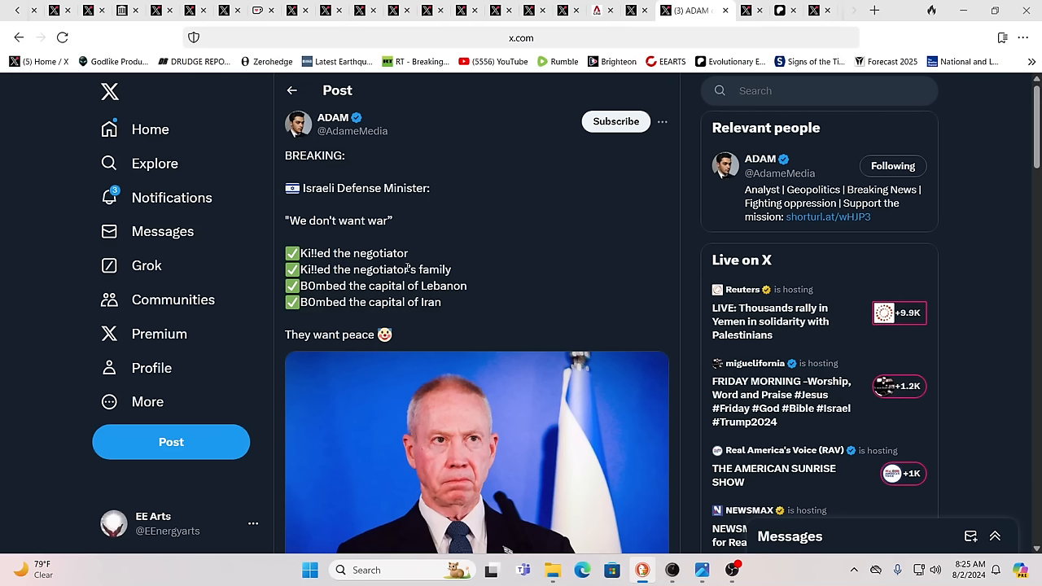
mouse_move(534, 275)
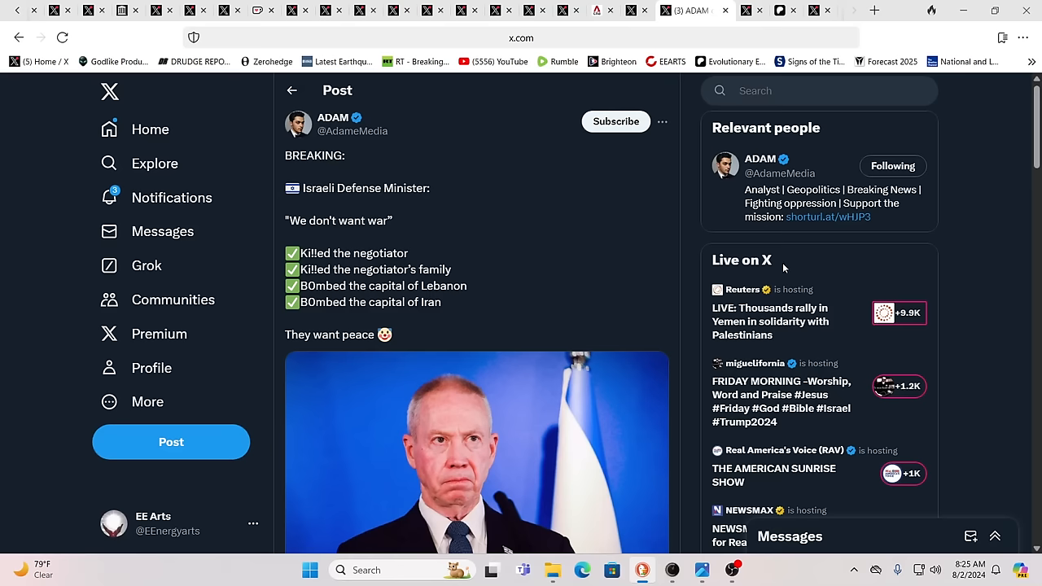
mouse_move(994, 212)
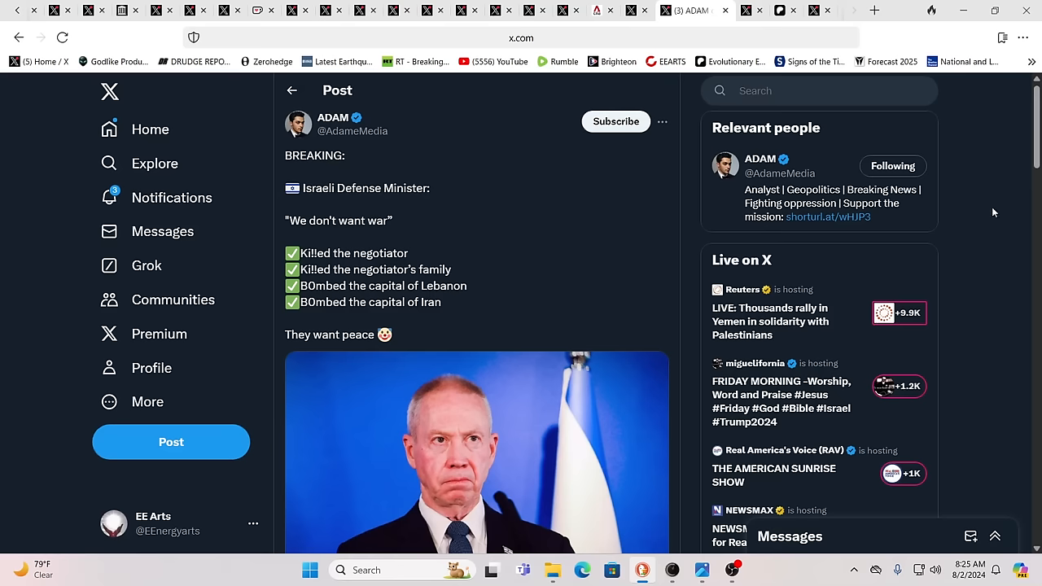
mouse_move(980, 205)
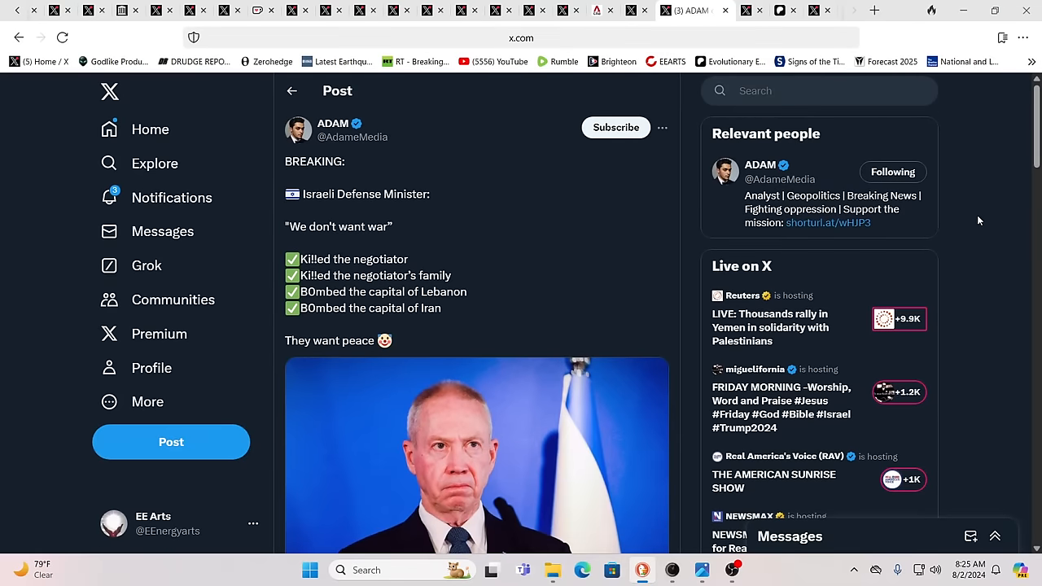
mouse_move(935, 140)
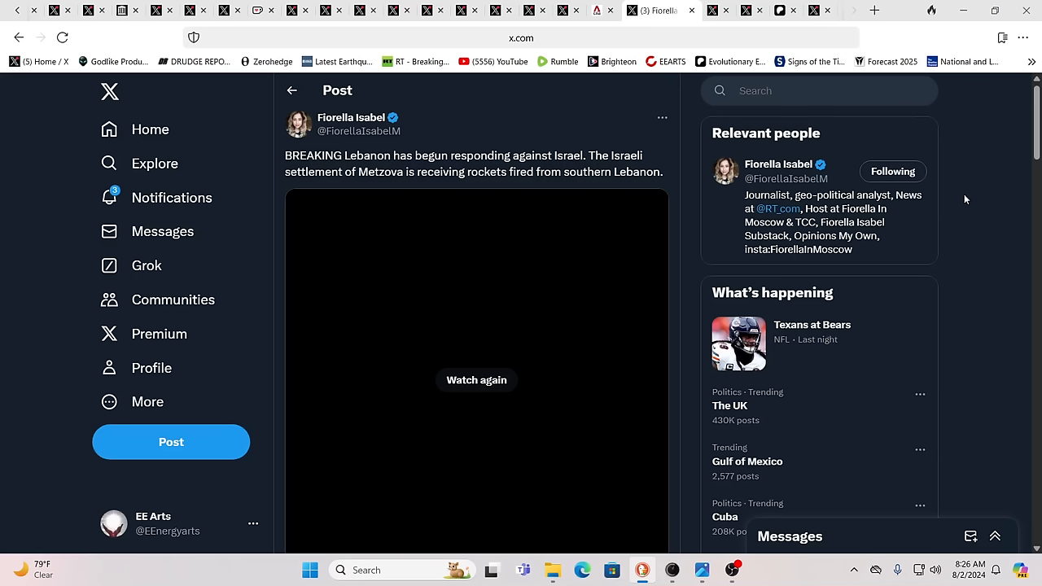
mouse_move(990, 136)
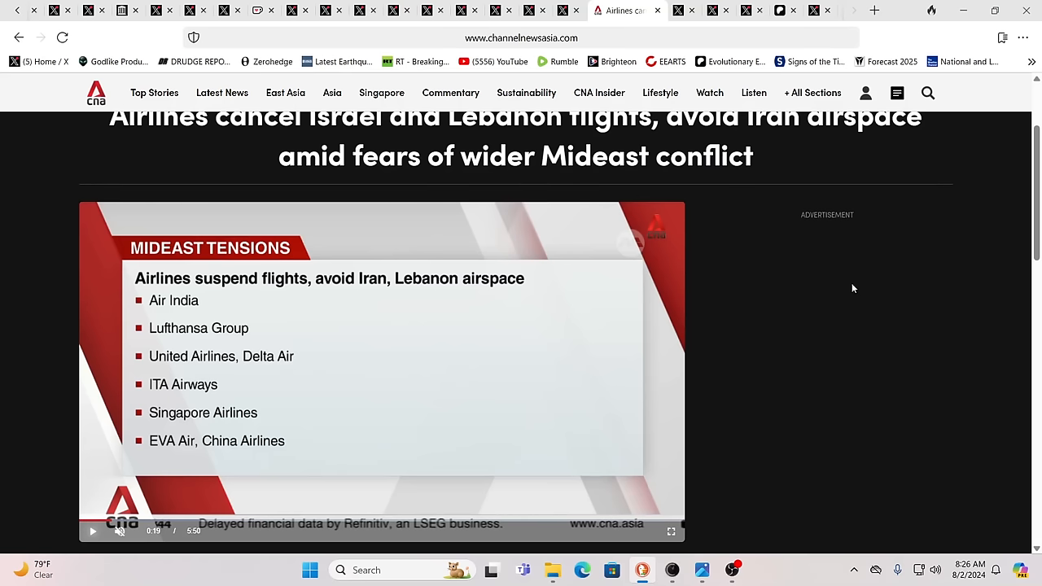
mouse_move(964, 191)
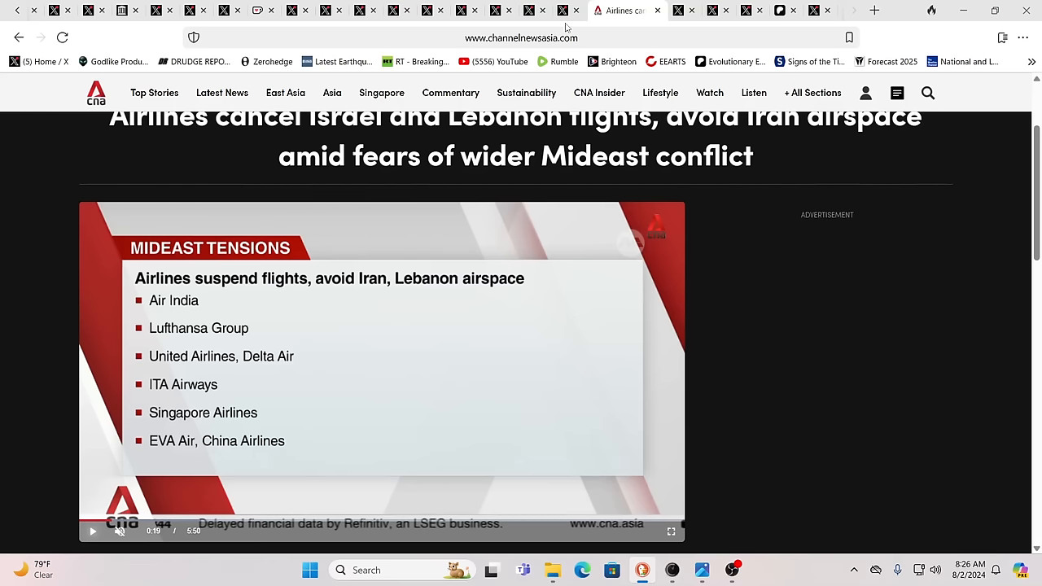
Step: Leave the CNA airline article for the X post about Idaho farmers protesting
click(593, 10)
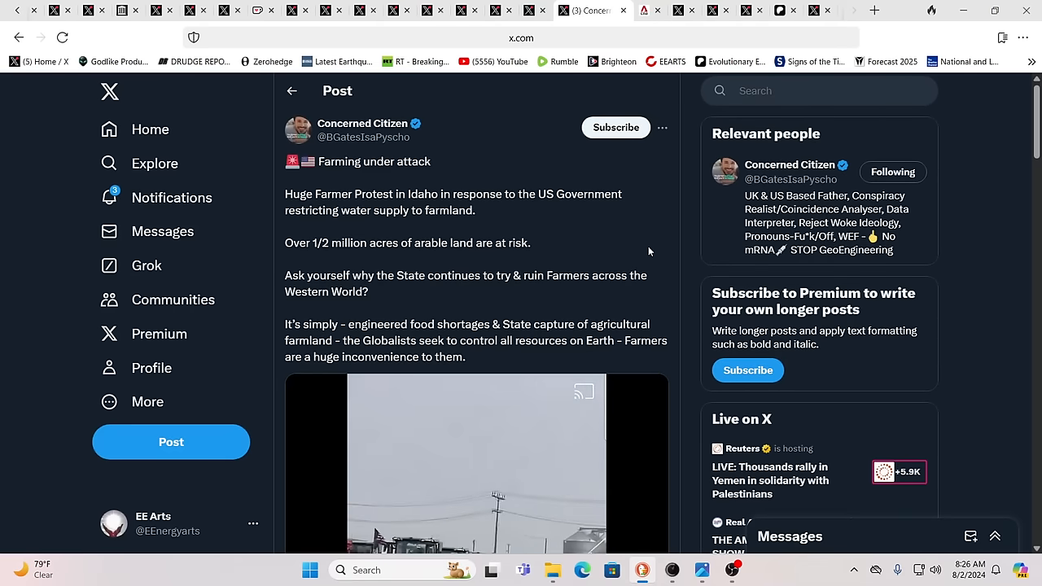
scroll(down, 3)
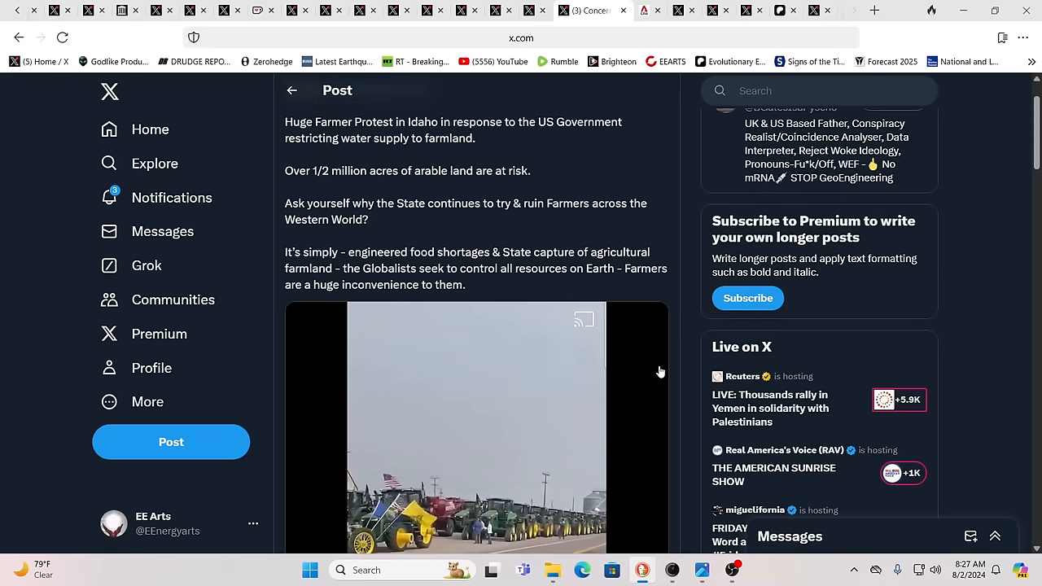
scroll(up, 3)
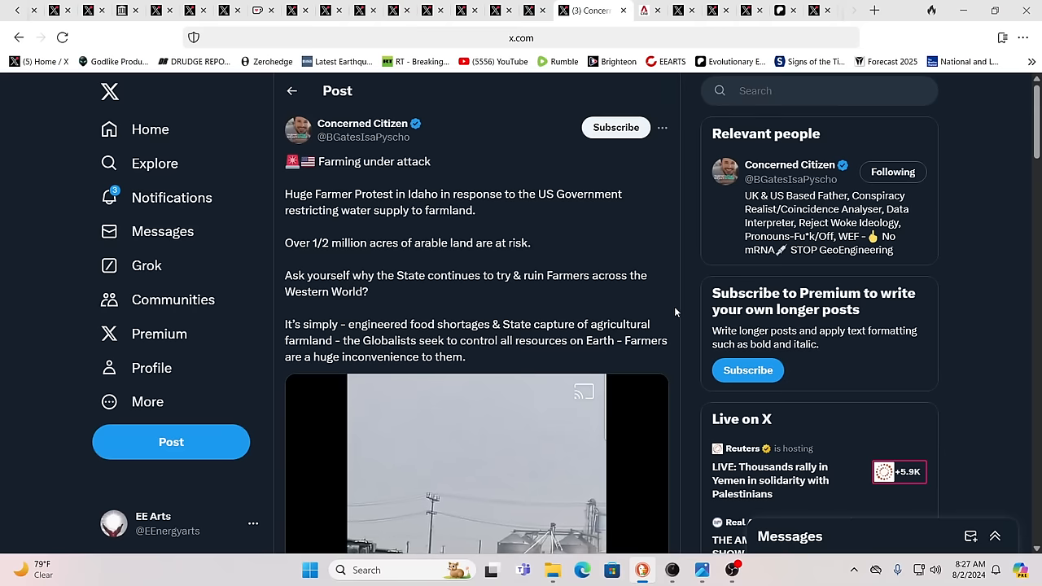
scroll(down, 3)
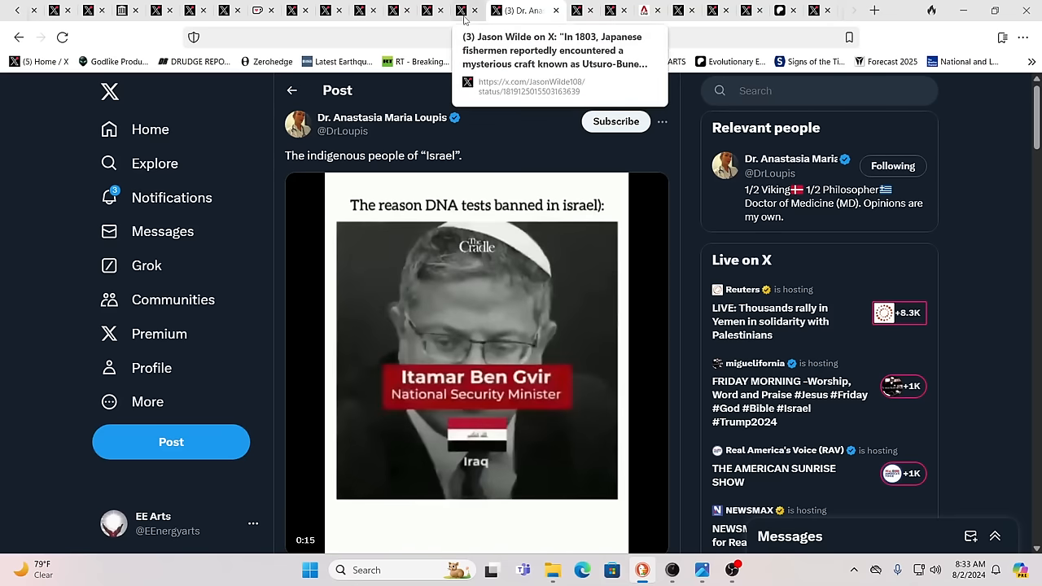
Step: Switch to Jason Wilde's post about the 1803 Utsuro-Bune craft
click(513, 10)
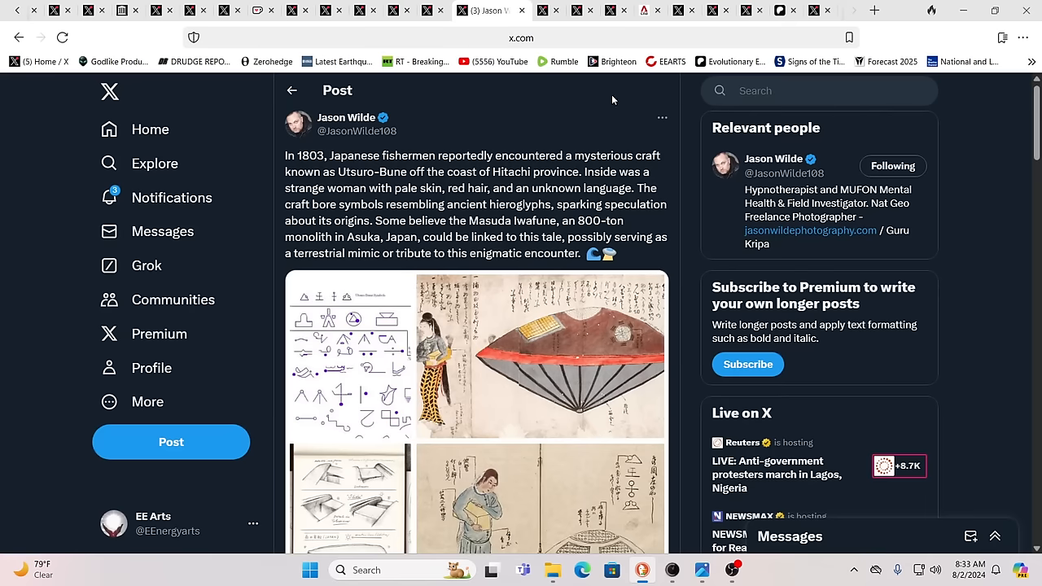
mouse_move(1017, 116)
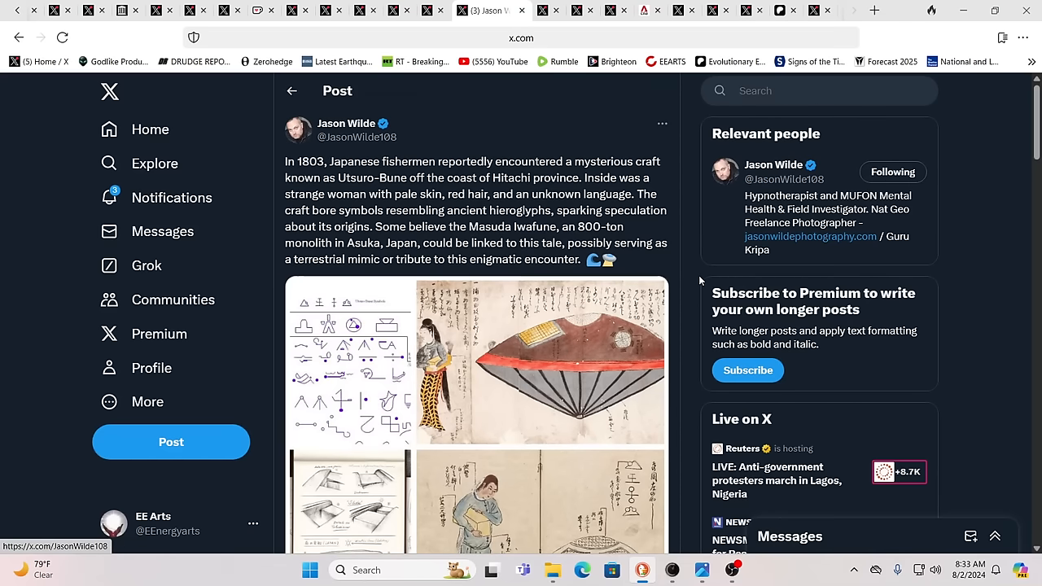
mouse_move(867, 227)
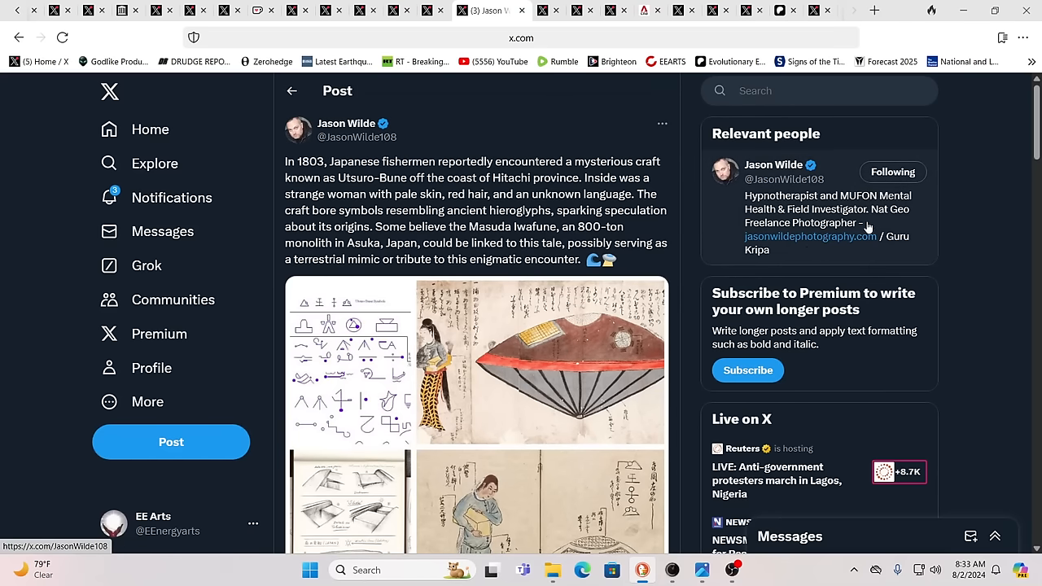
mouse_move(659, 374)
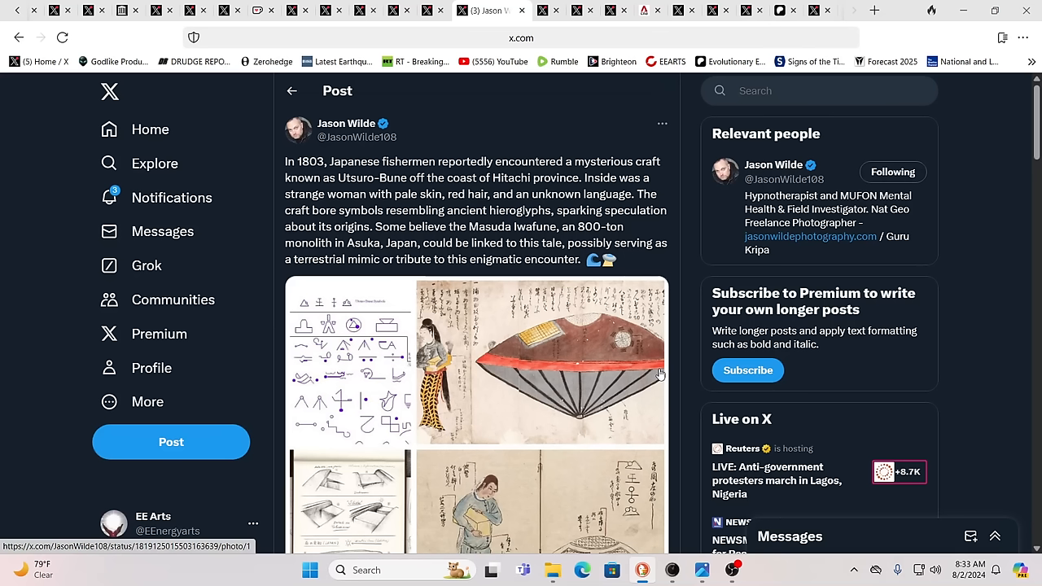
mouse_move(587, 389)
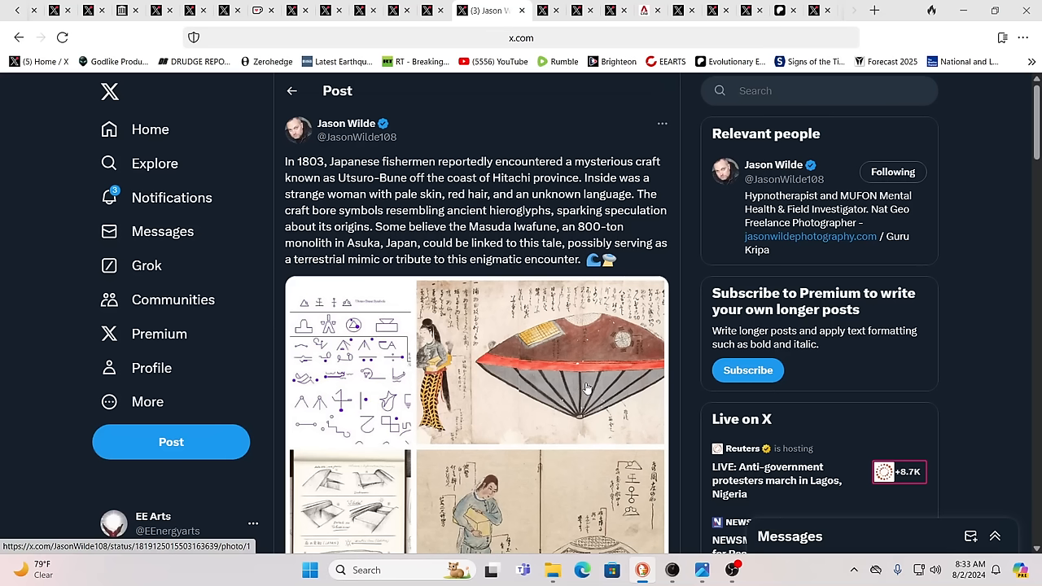
mouse_move(613, 365)
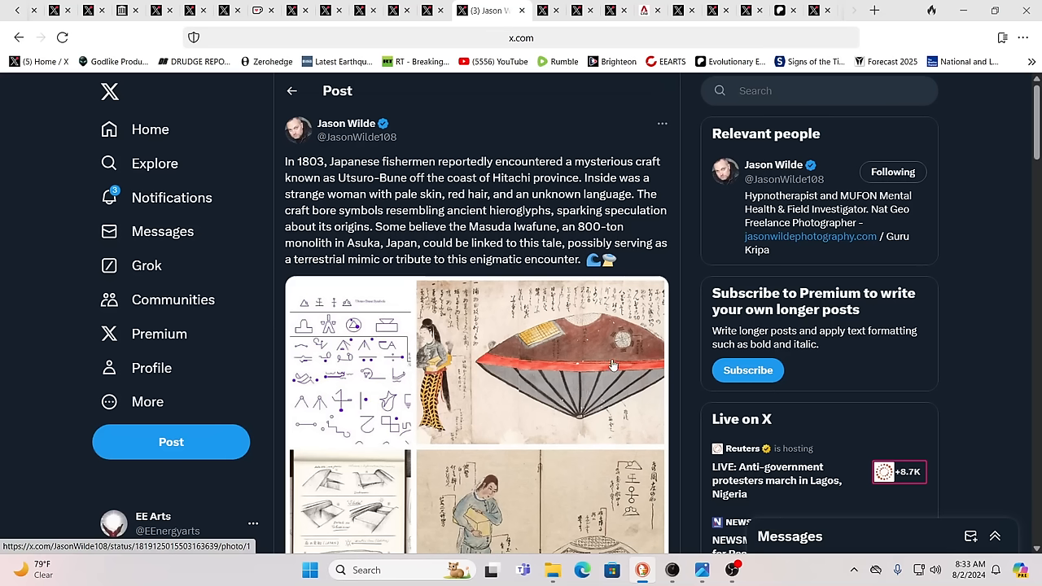
mouse_move(606, 348)
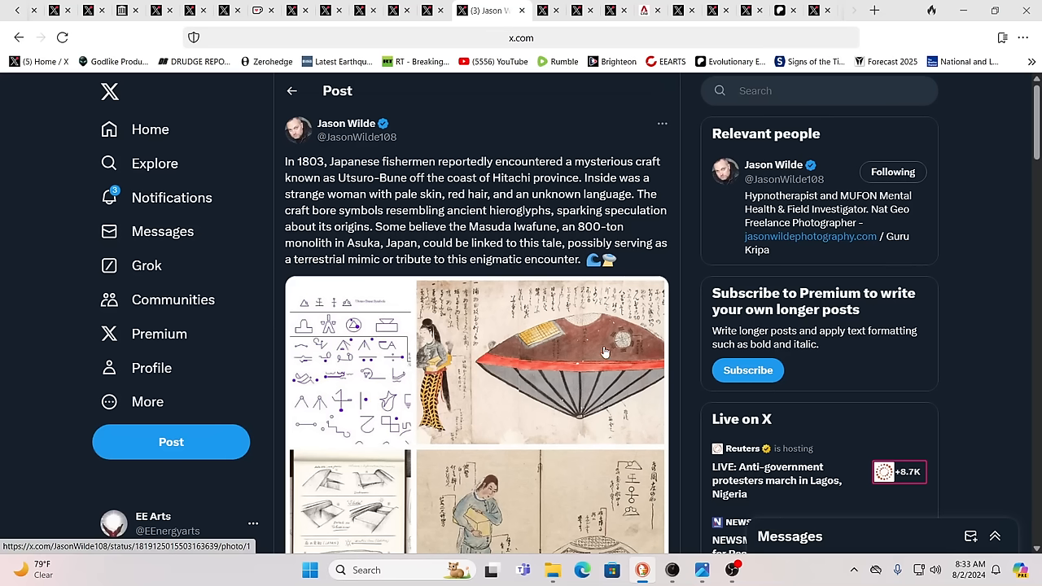
mouse_move(591, 348)
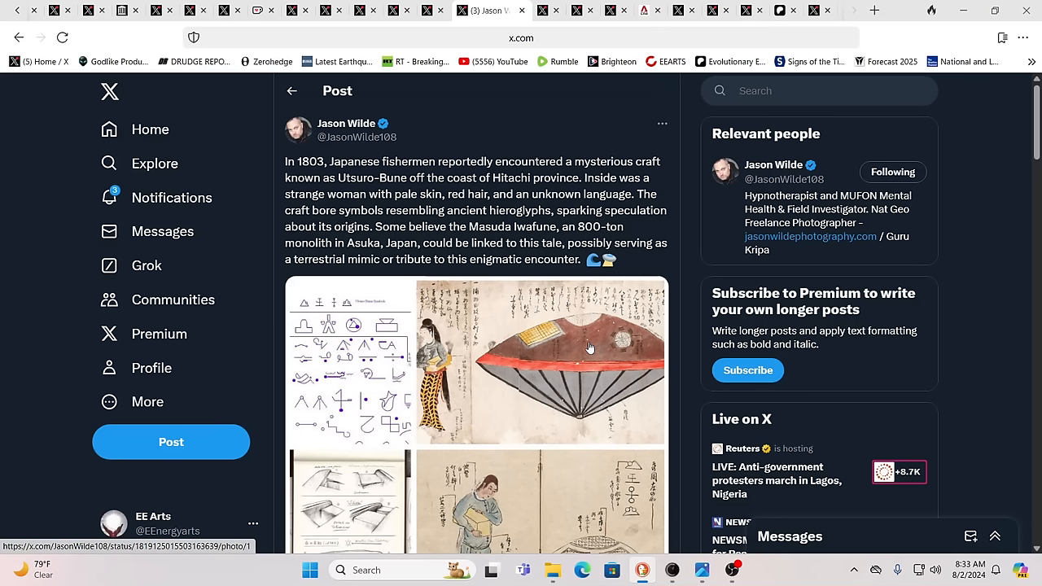
mouse_move(617, 359)
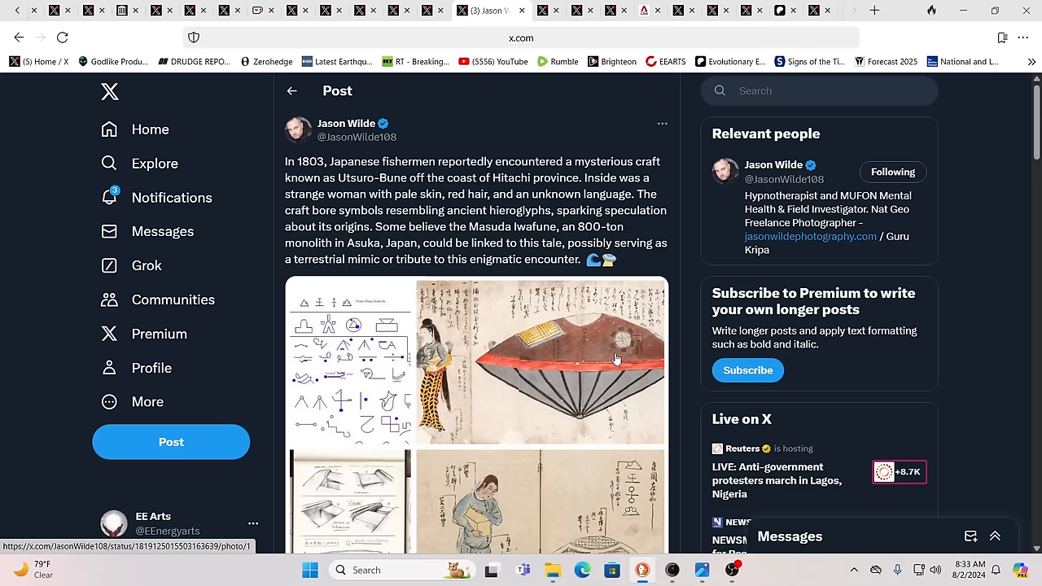
mouse_move(596, 371)
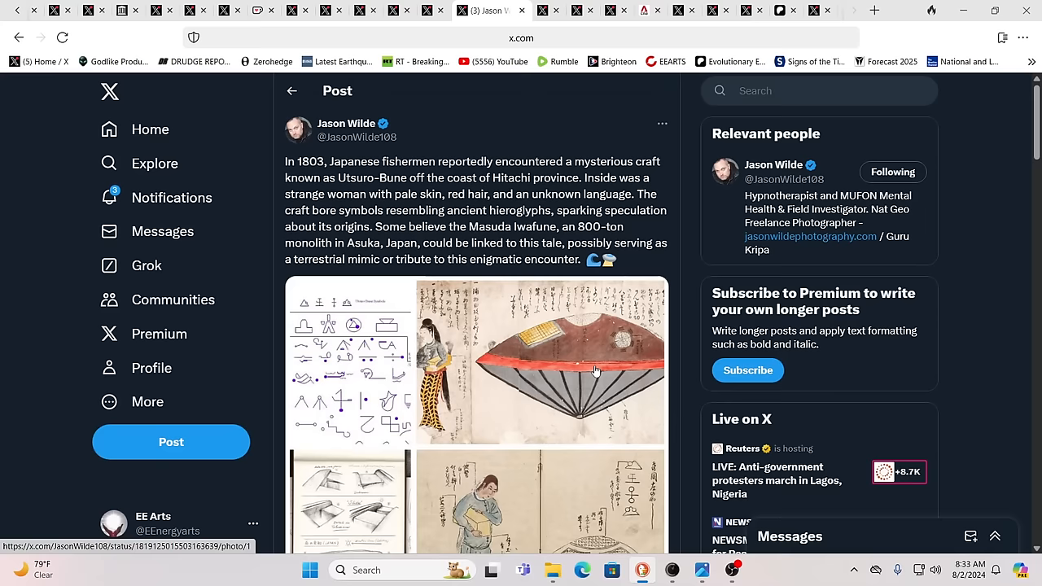
scroll(down, 3)
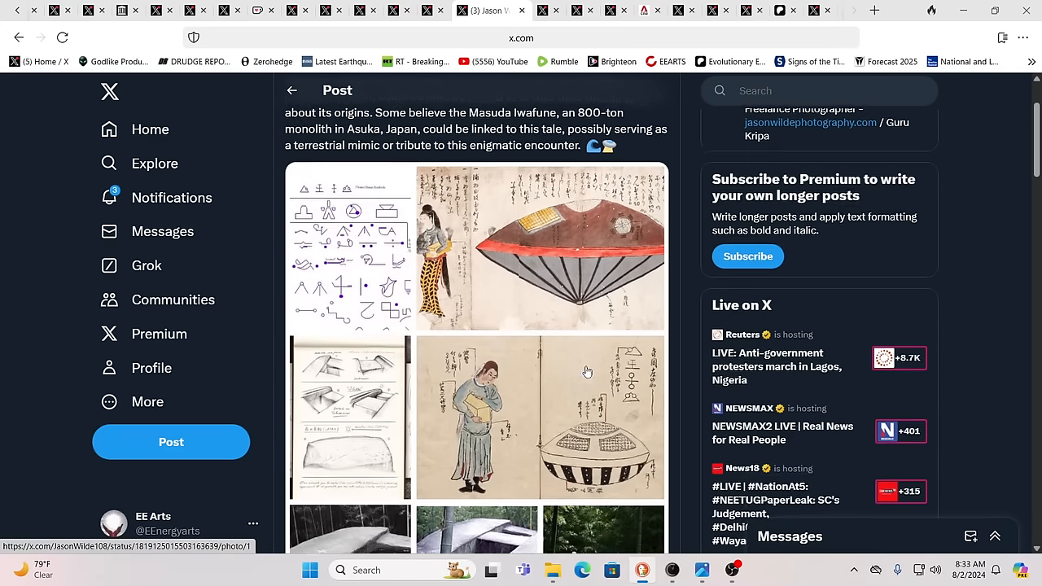
scroll(down, 3)
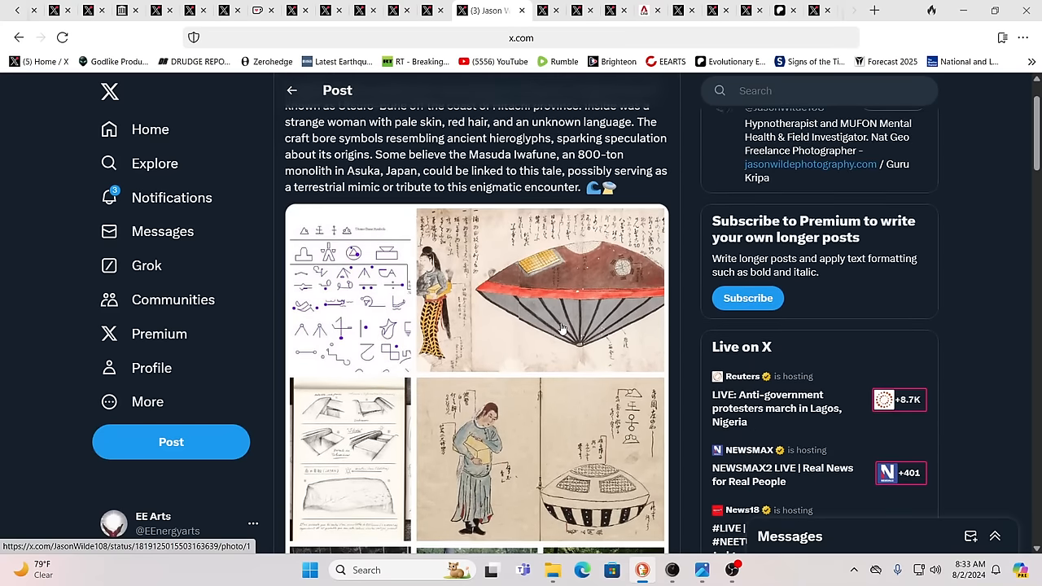
scroll(down, 3)
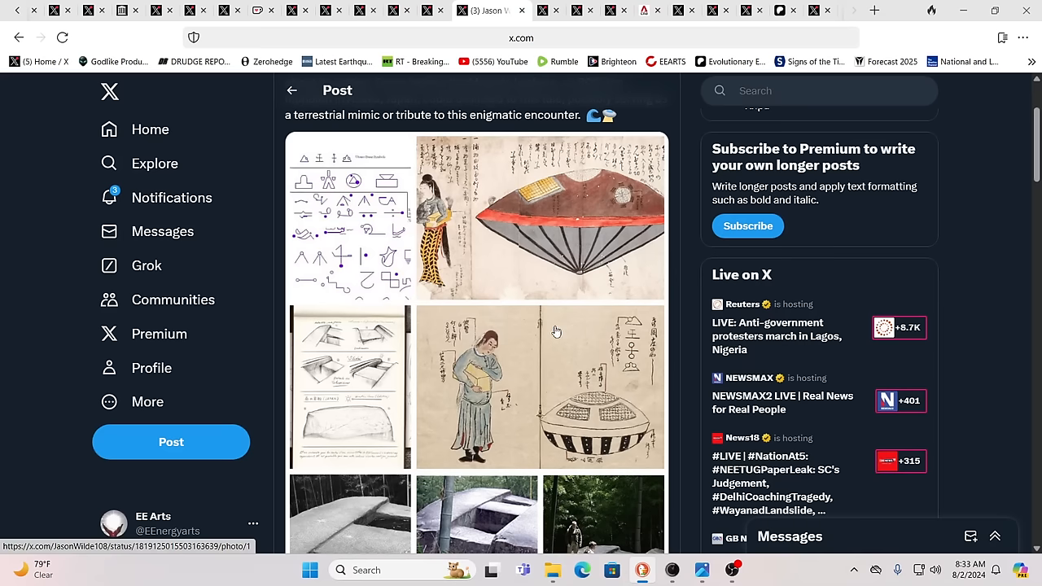
mouse_move(548, 332)
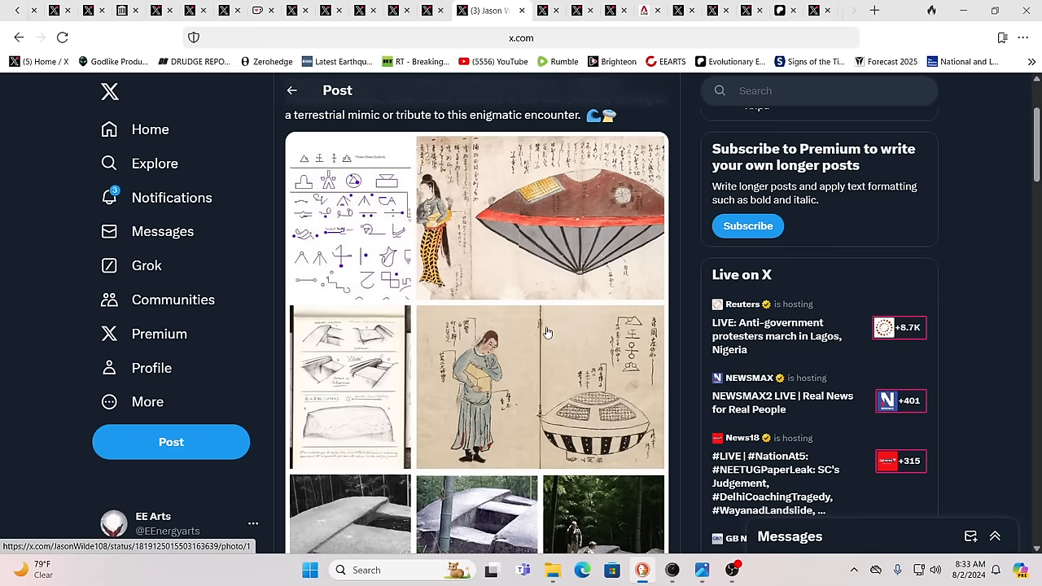
mouse_move(531, 333)
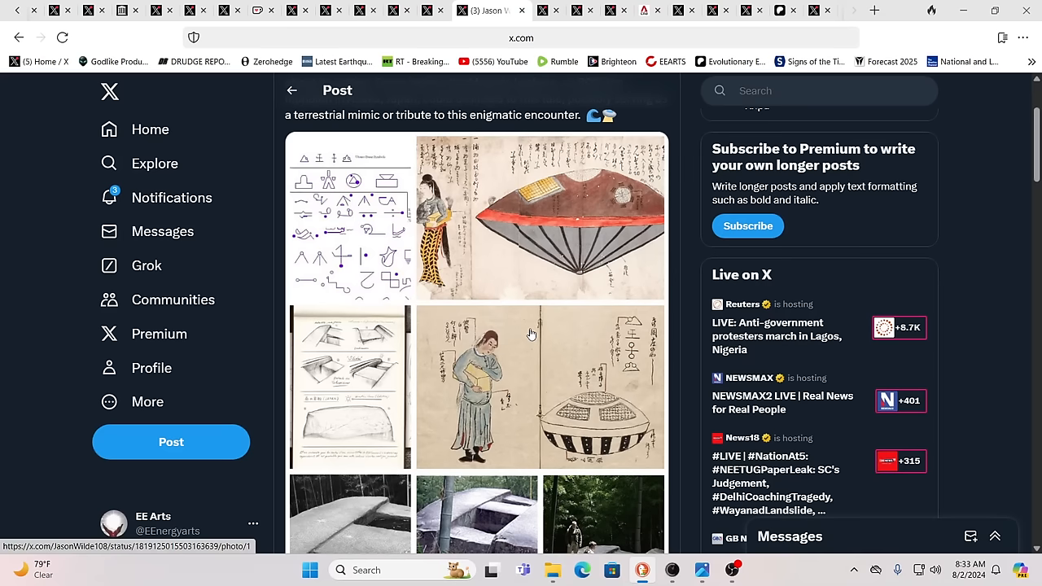
scroll(down, 3)
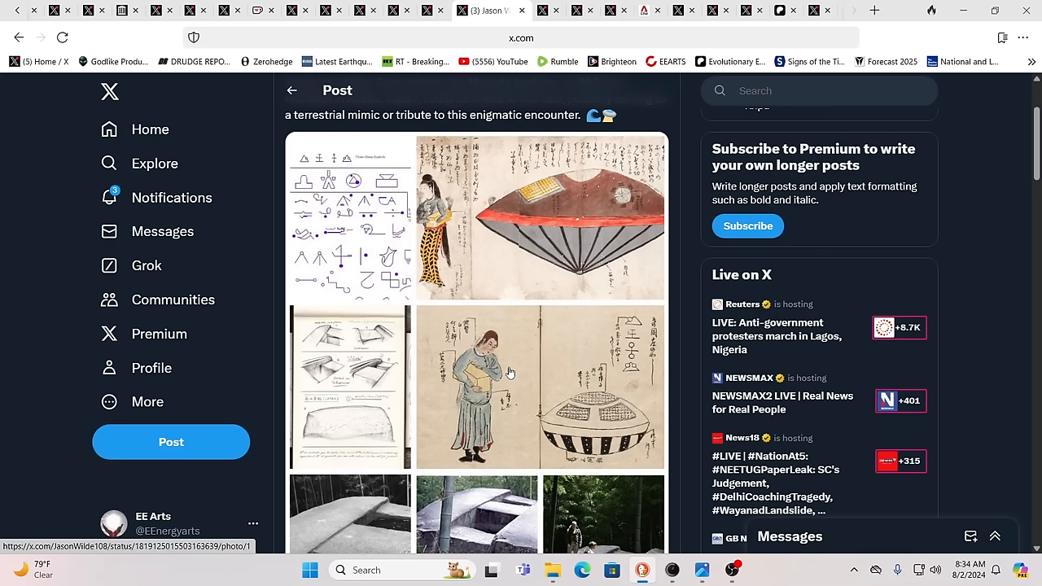
mouse_move(506, 369)
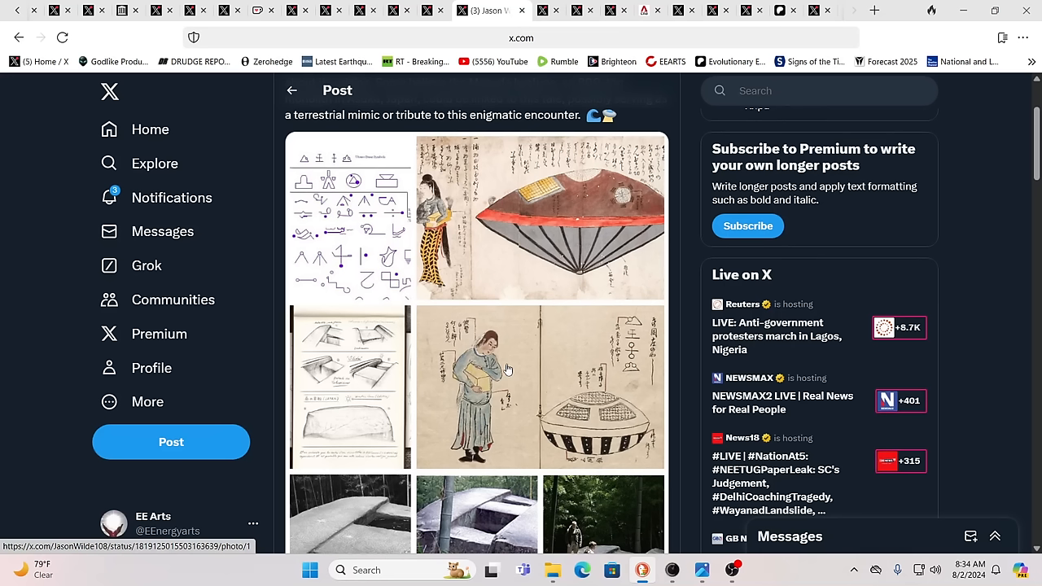
mouse_move(484, 214)
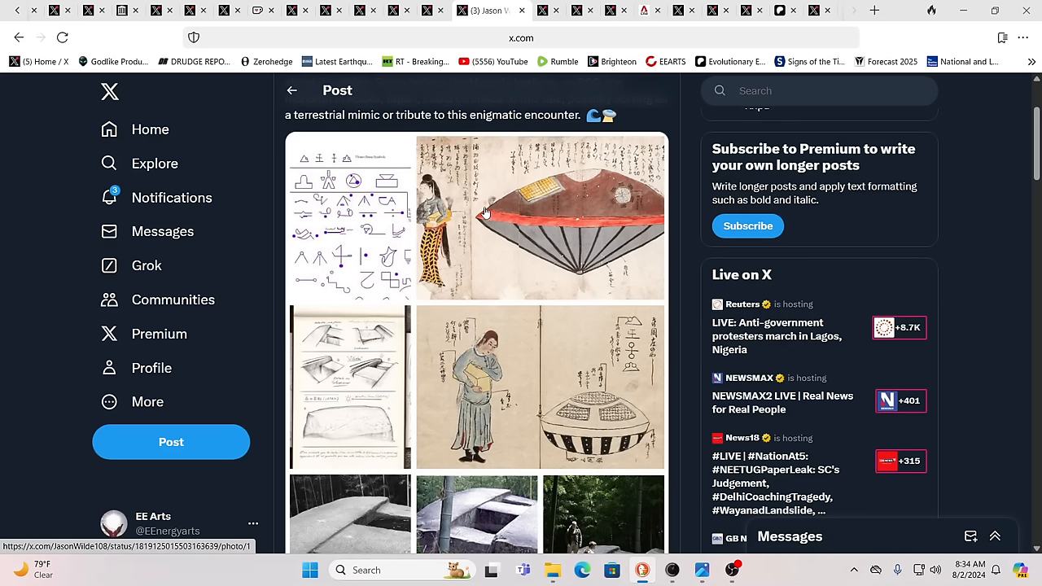
mouse_move(514, 210)
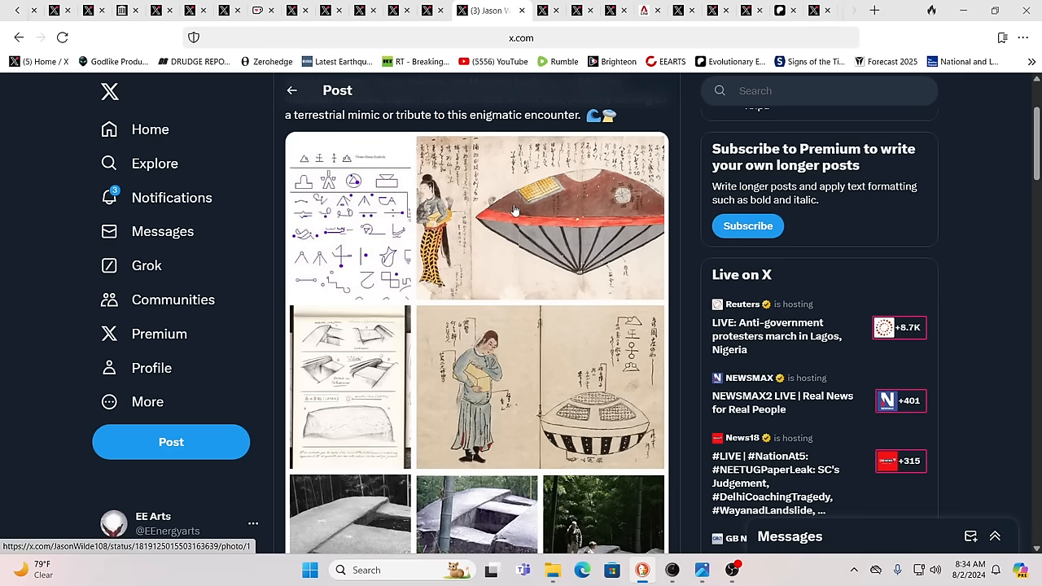
Step: Switch to Vlad The Alien's FBI memorandum post about extra-dimensional beings
click(540, 218)
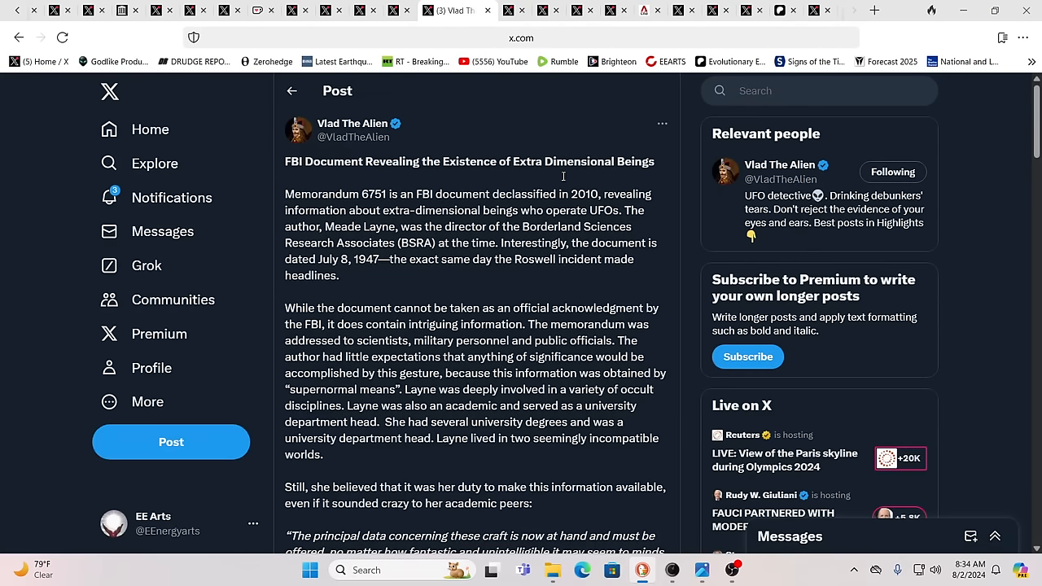
mouse_move(405, 353)
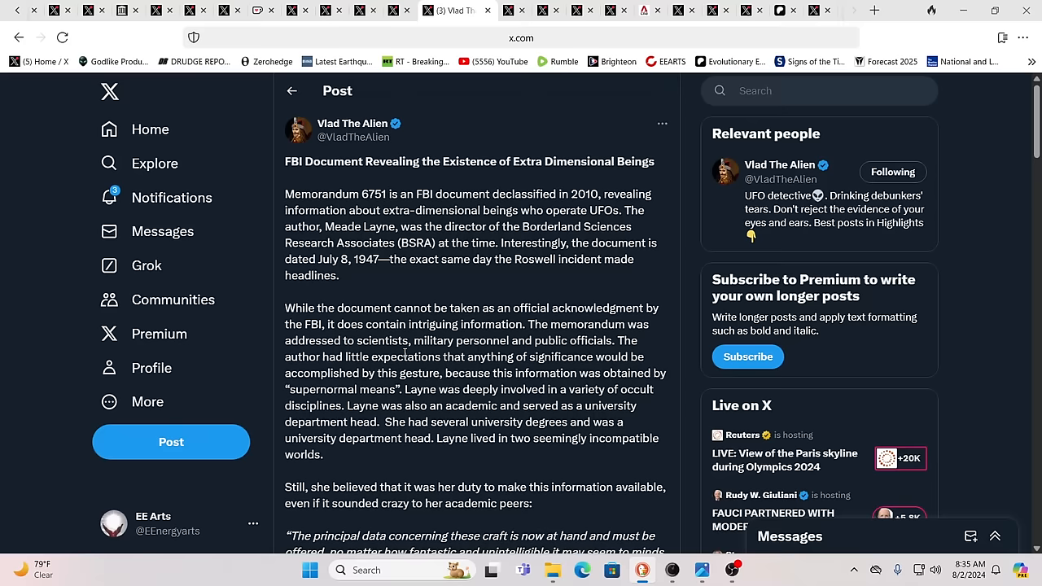
scroll(down, 3)
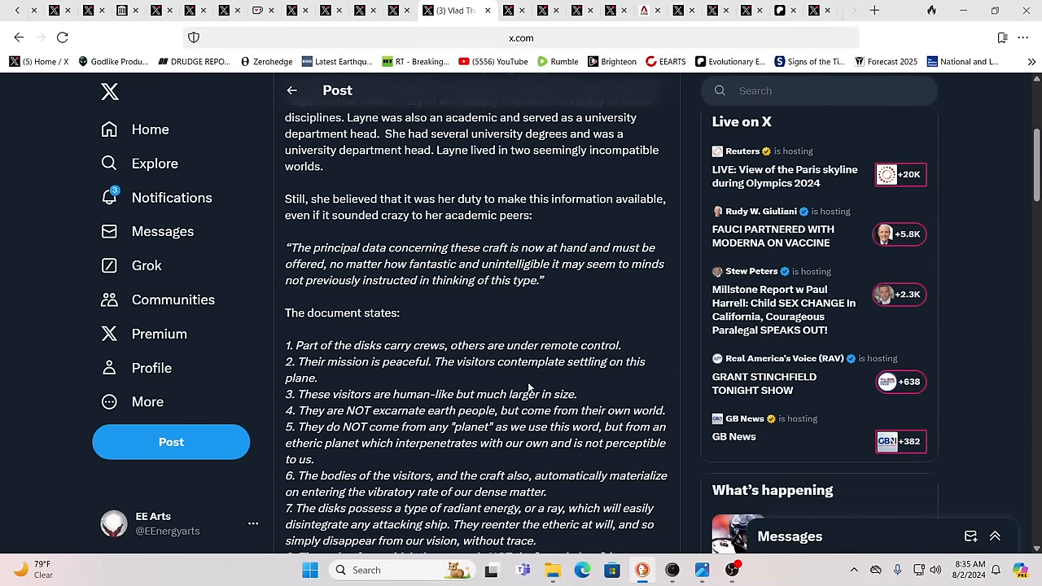
scroll(down, 3)
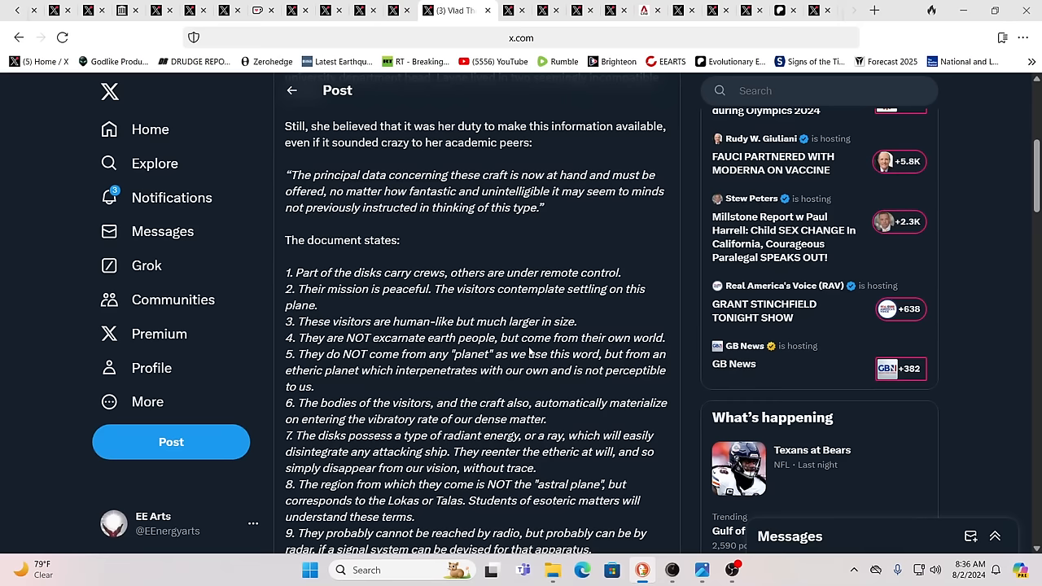
Step: Scroll through the memorandum's nine numbered claims and the poster's discernment commentary
scroll(down, 3)
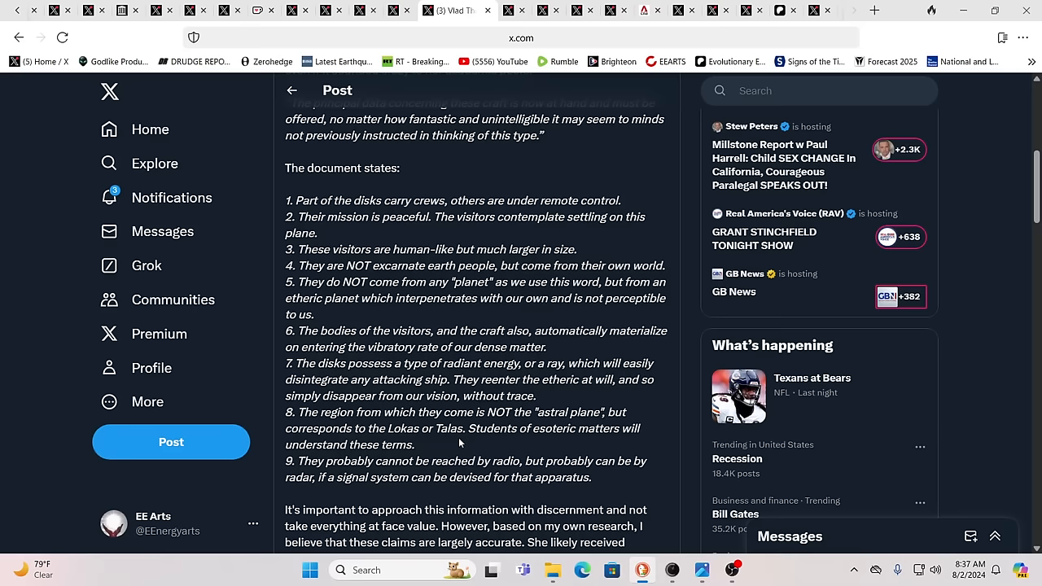
scroll(down, 3)
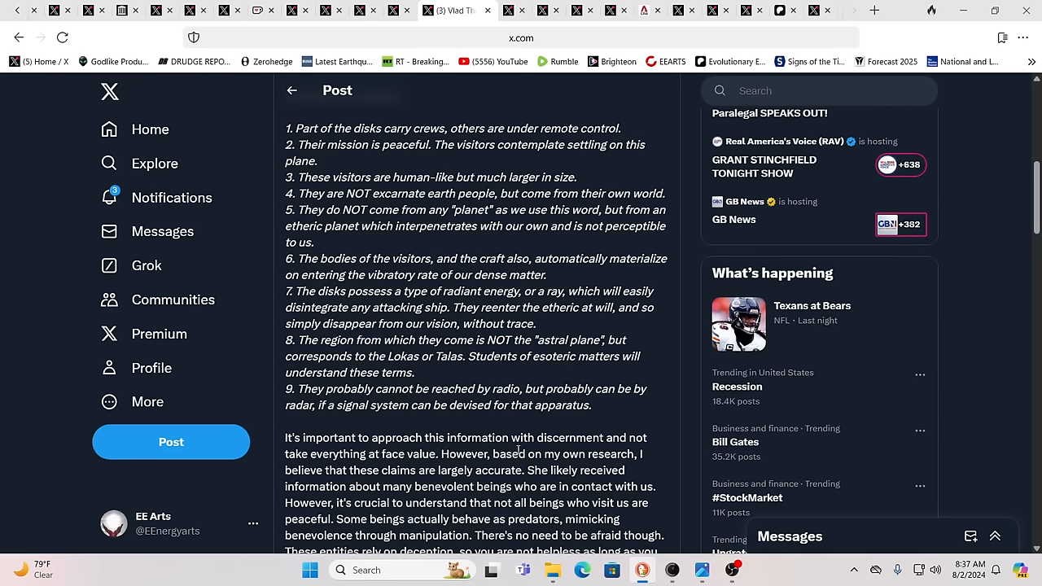
scroll(down, 3)
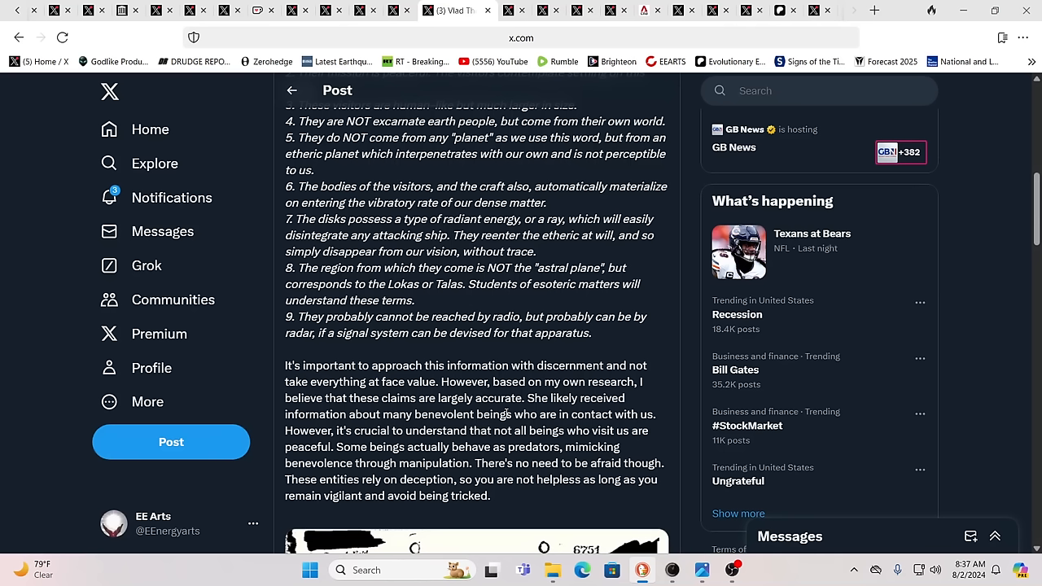
mouse_move(505, 412)
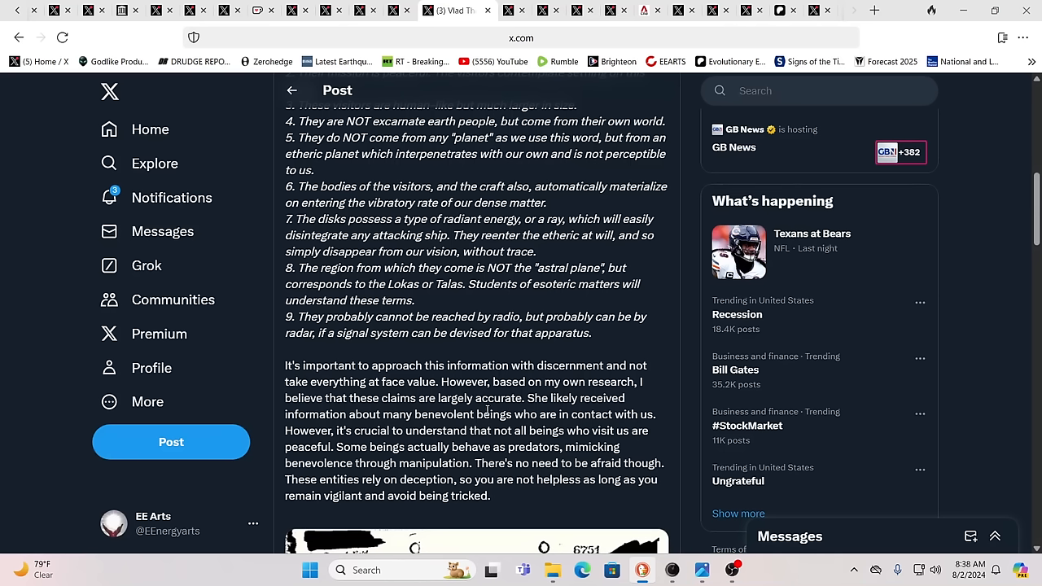
mouse_move(565, 412)
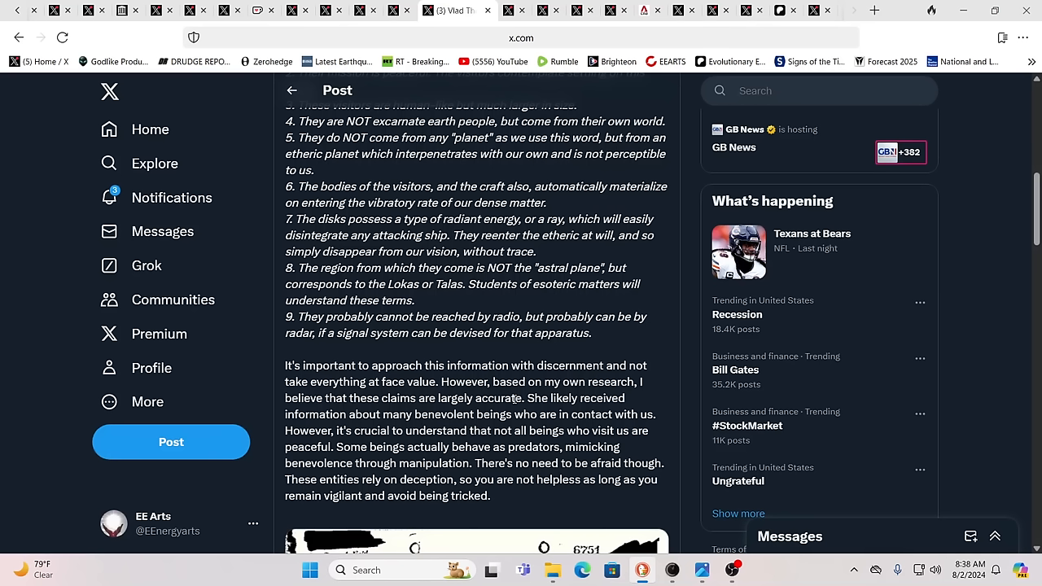
mouse_move(398, 348)
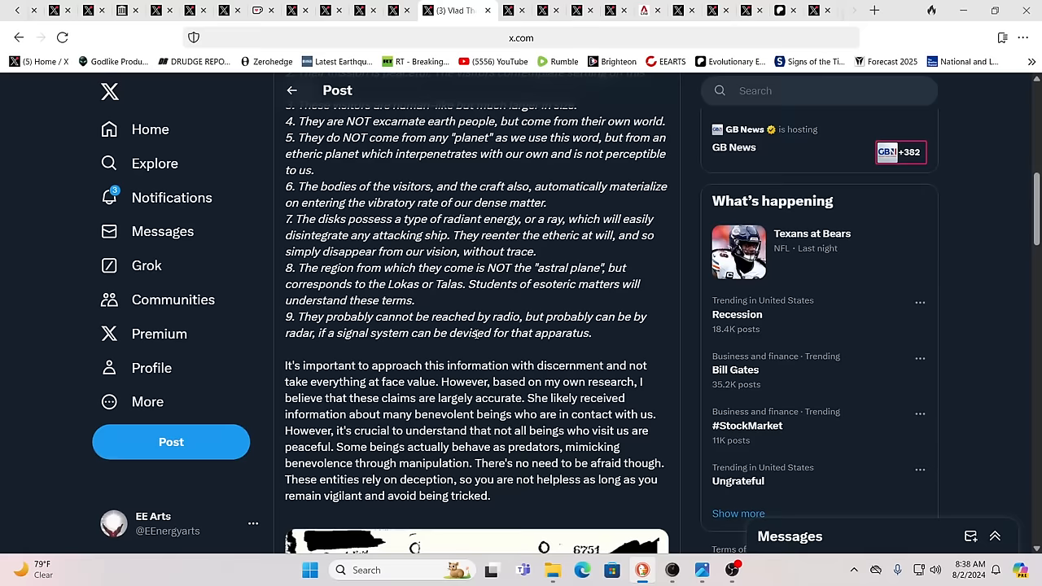
mouse_move(501, 352)
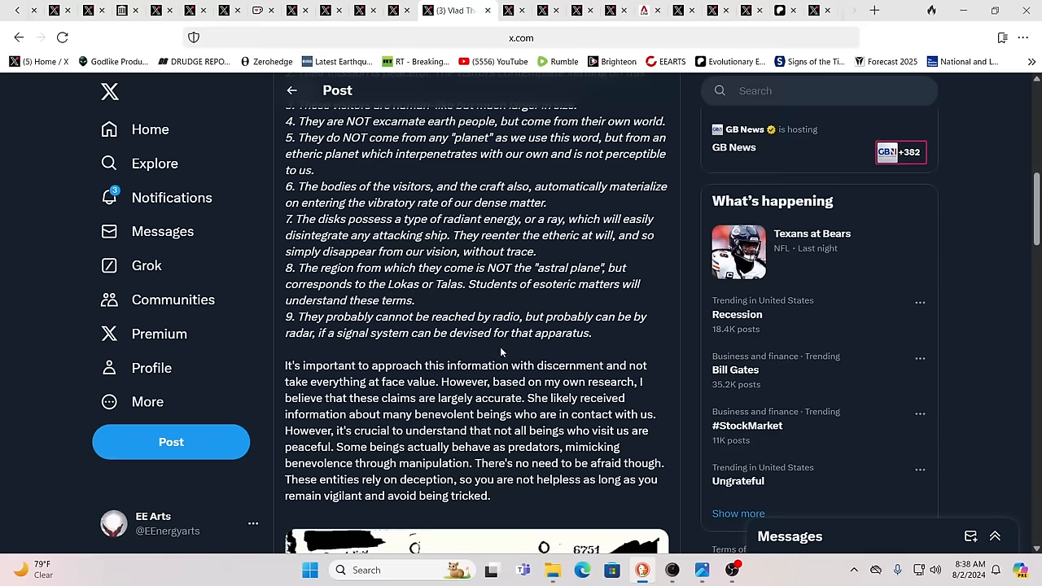
scroll(down, 3)
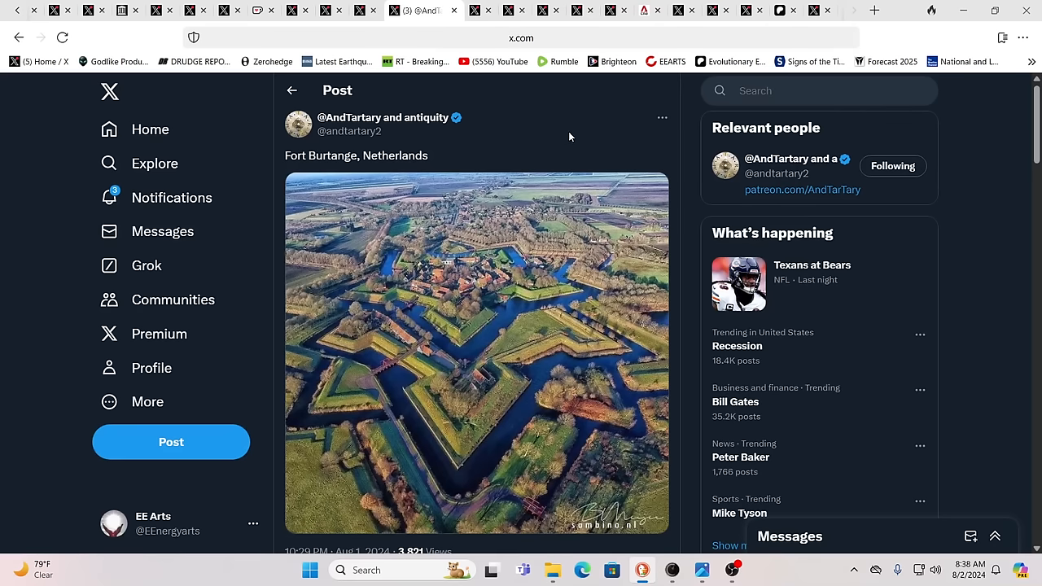
mouse_move(418, 437)
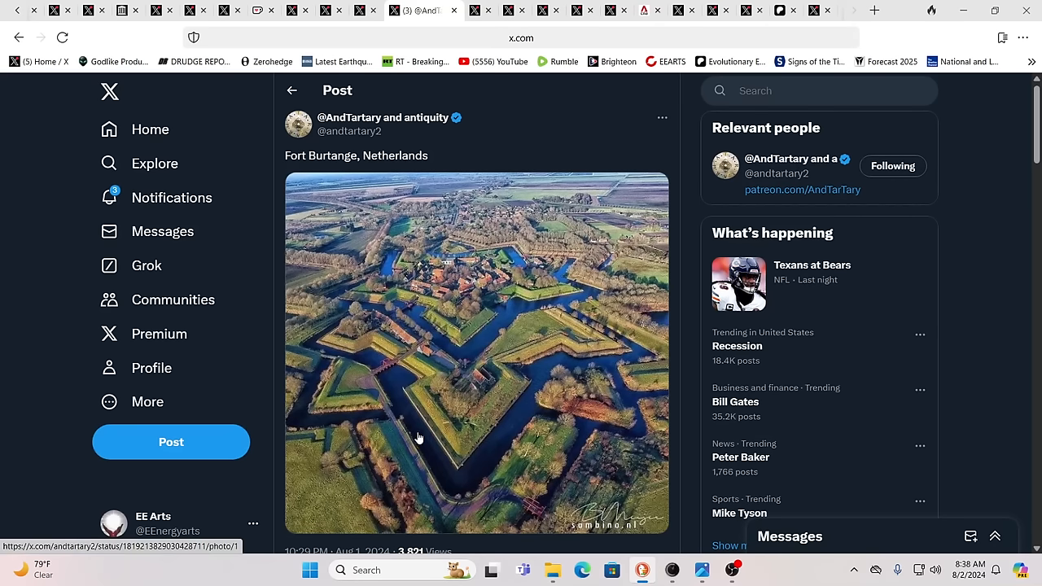
mouse_move(602, 392)
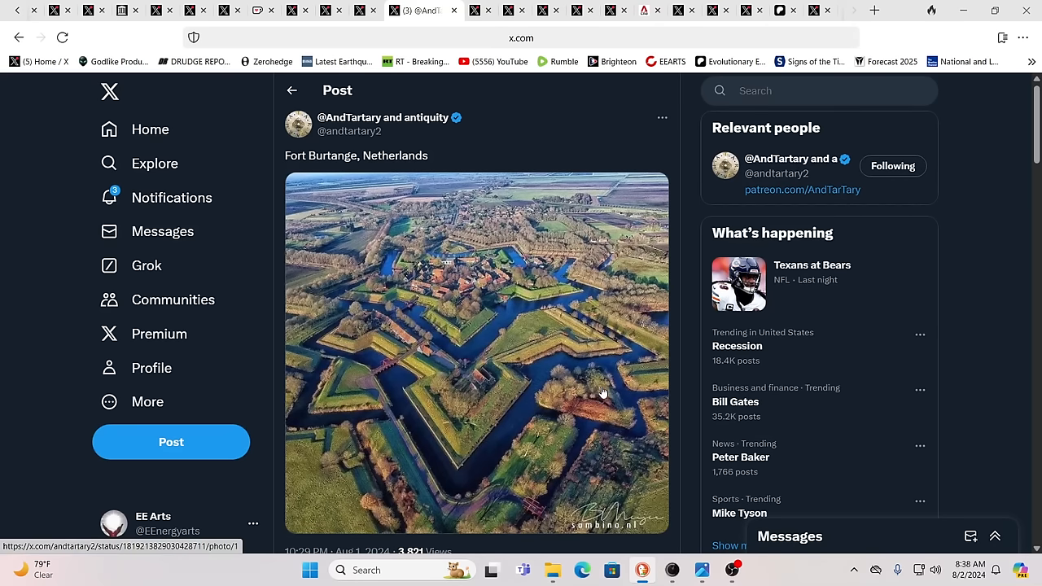
mouse_move(606, 382)
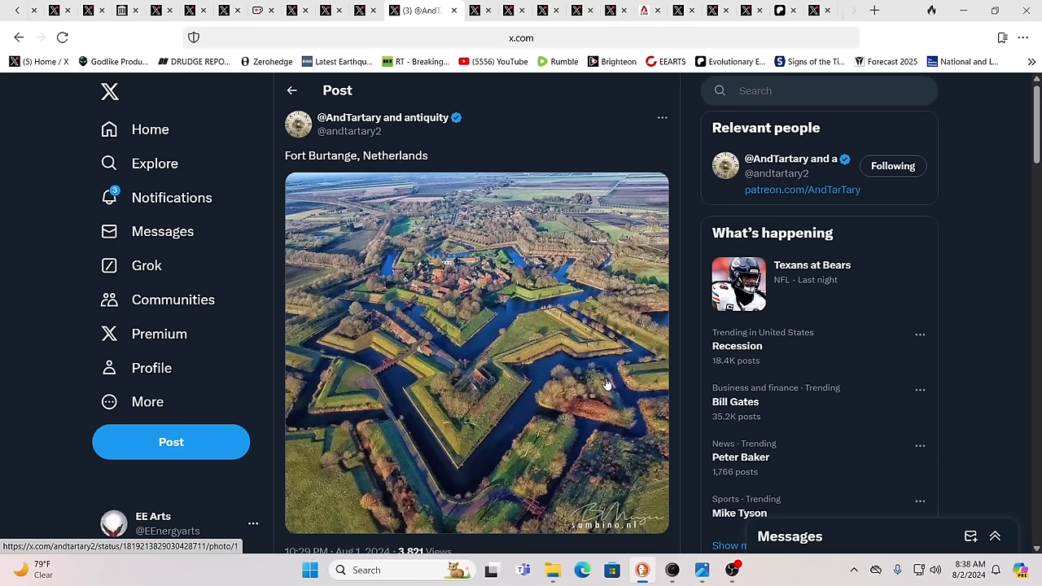
mouse_move(611, 289)
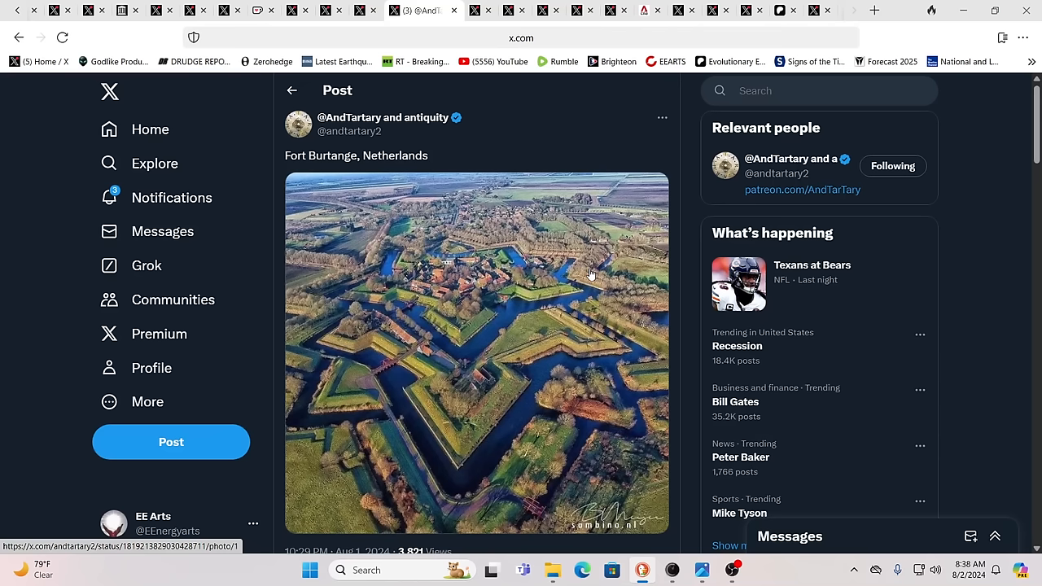
mouse_move(553, 174)
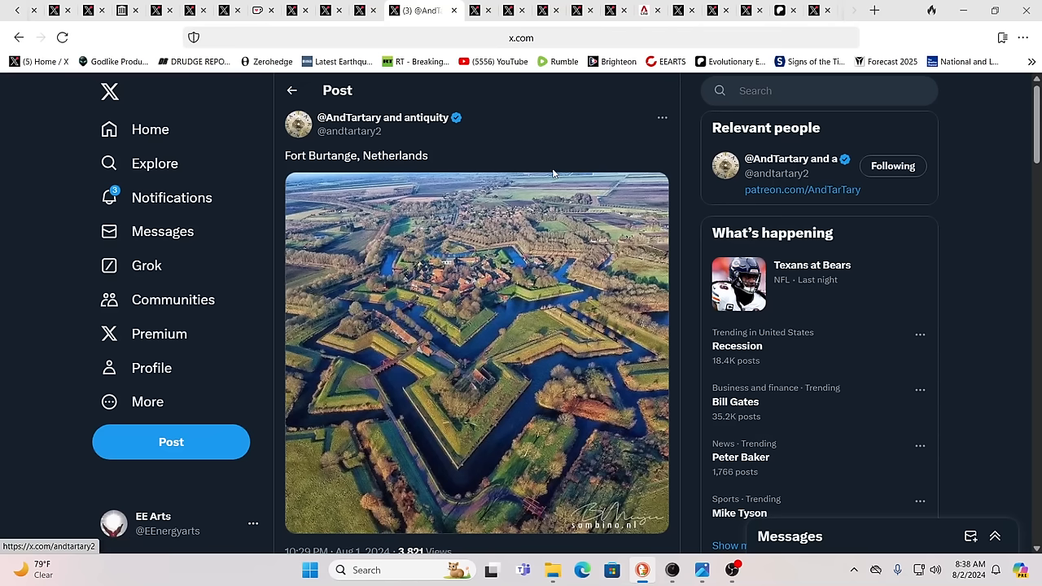
mouse_move(488, 145)
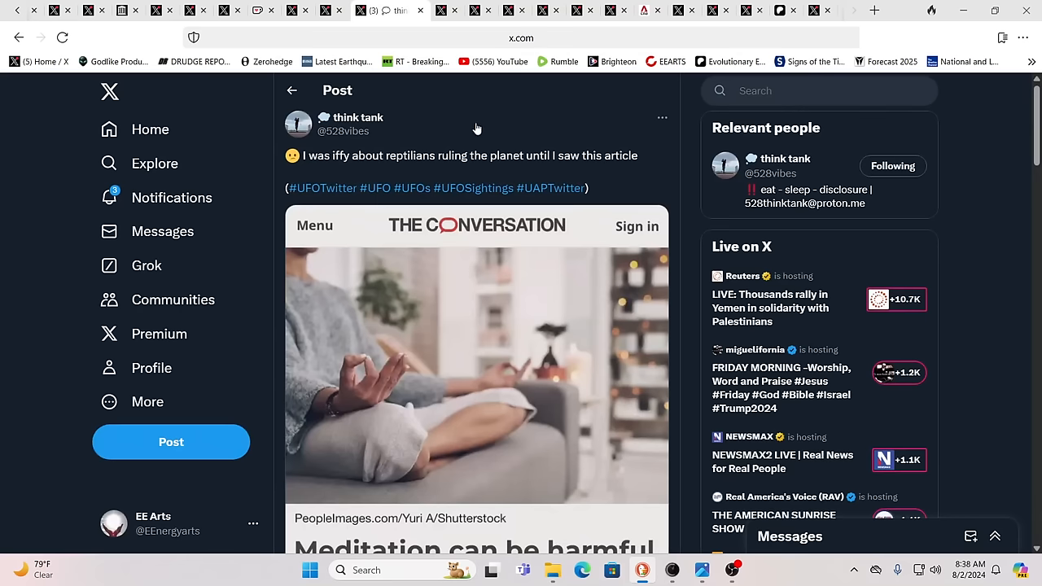
mouse_move(981, 171)
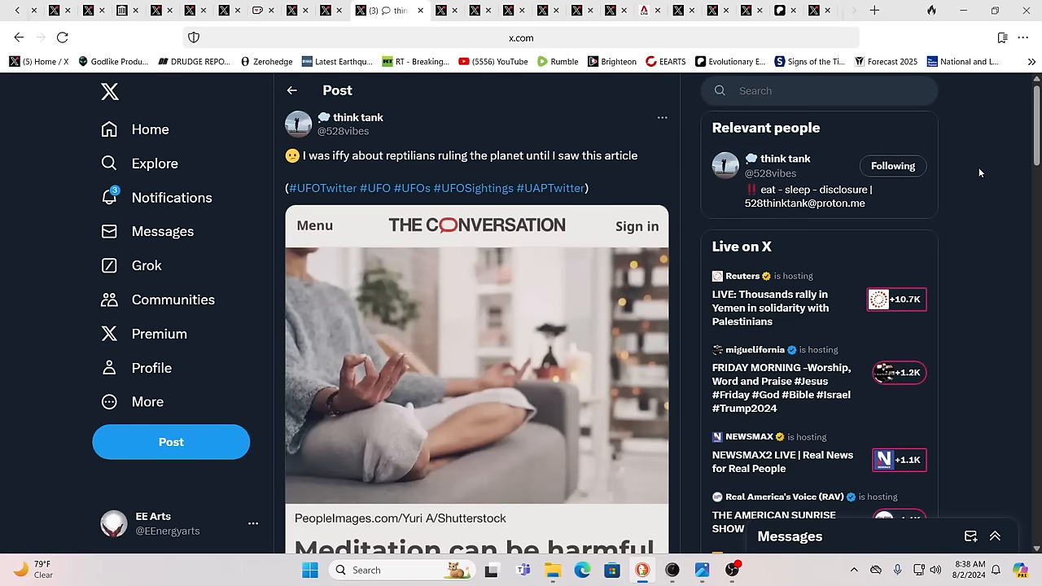
mouse_move(522, 291)
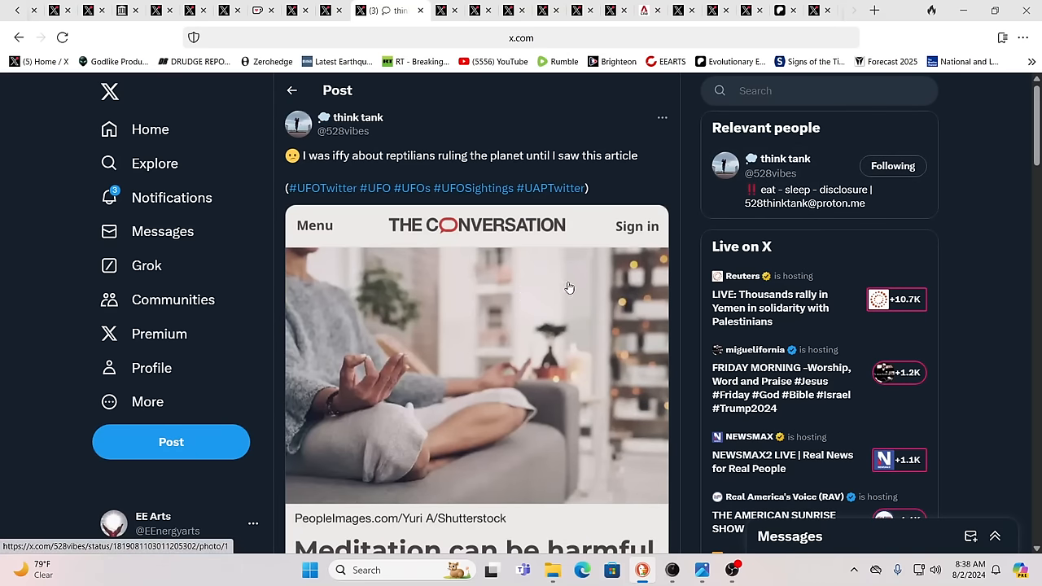
Step: Scroll to the think tank post's meditation headline, 18K views and 166 likes
scroll(down, 3)
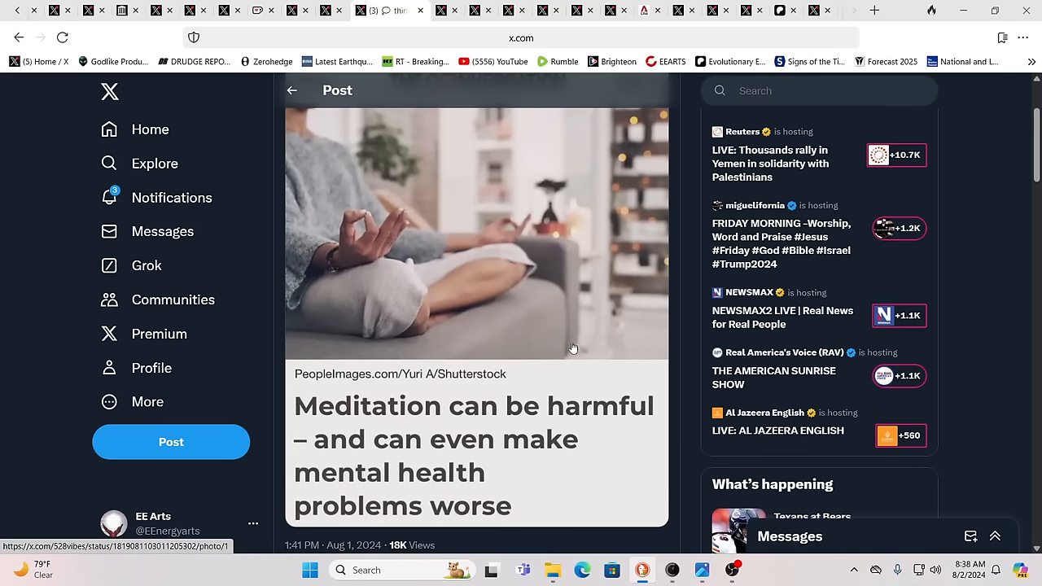
mouse_move(492, 469)
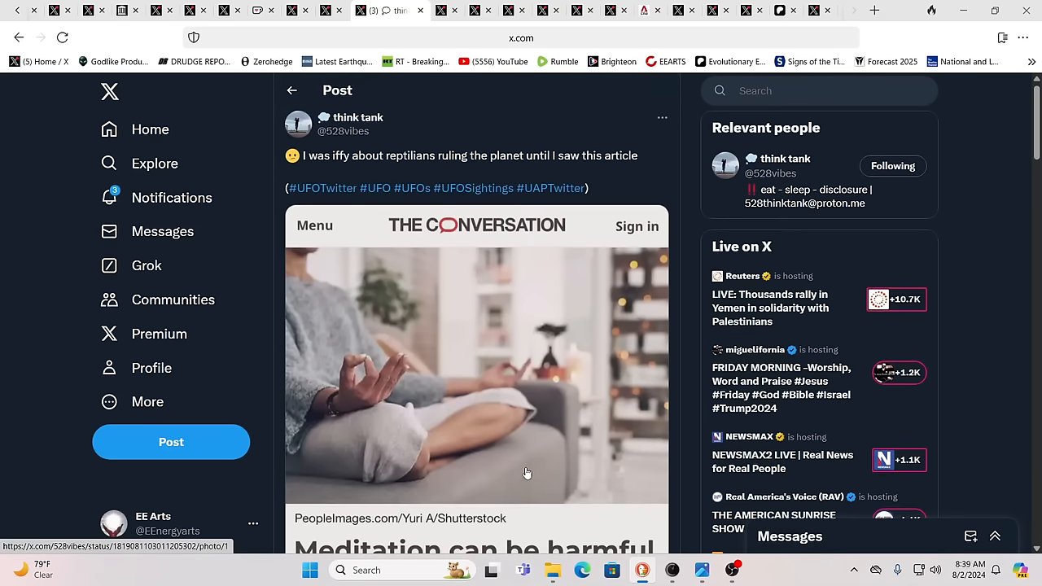
scroll(down, 3)
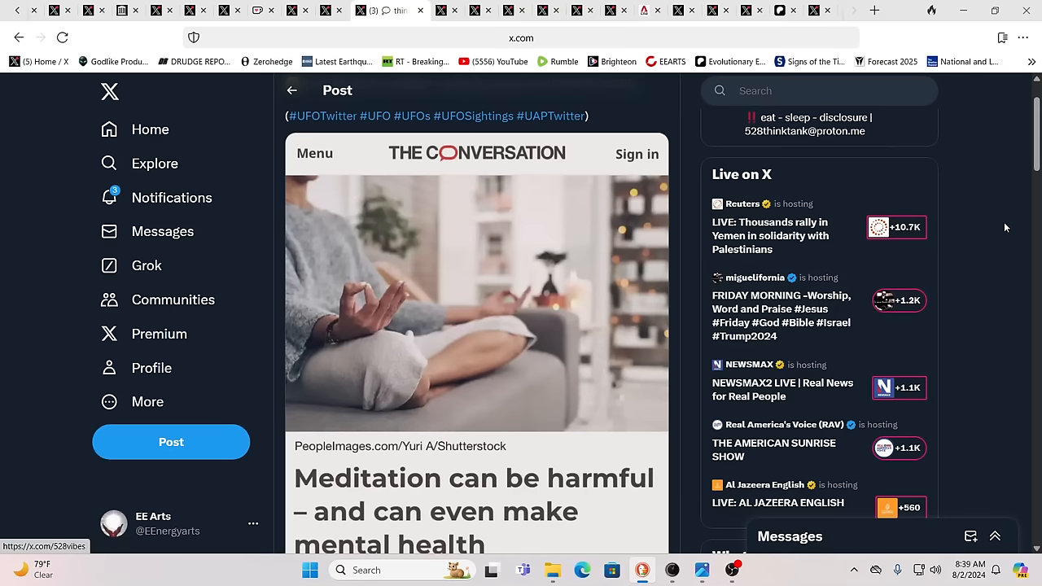
mouse_move(1007, 209)
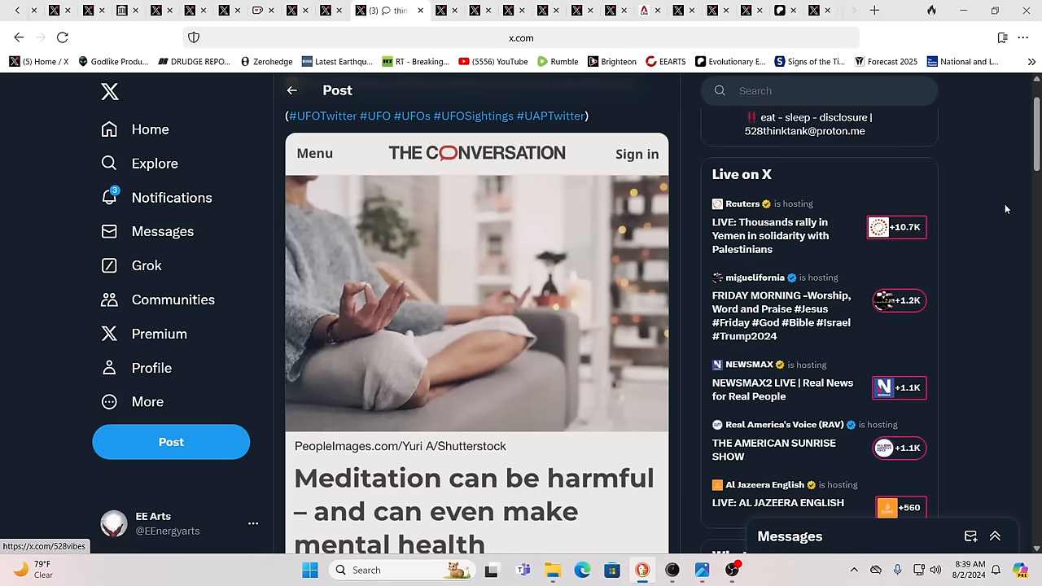
mouse_move(984, 212)
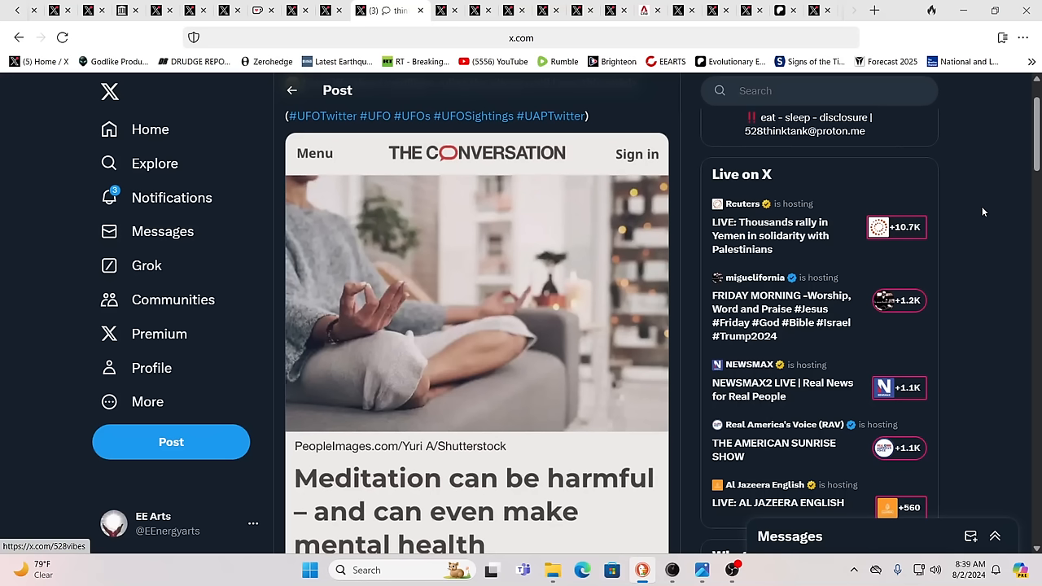
mouse_move(981, 209)
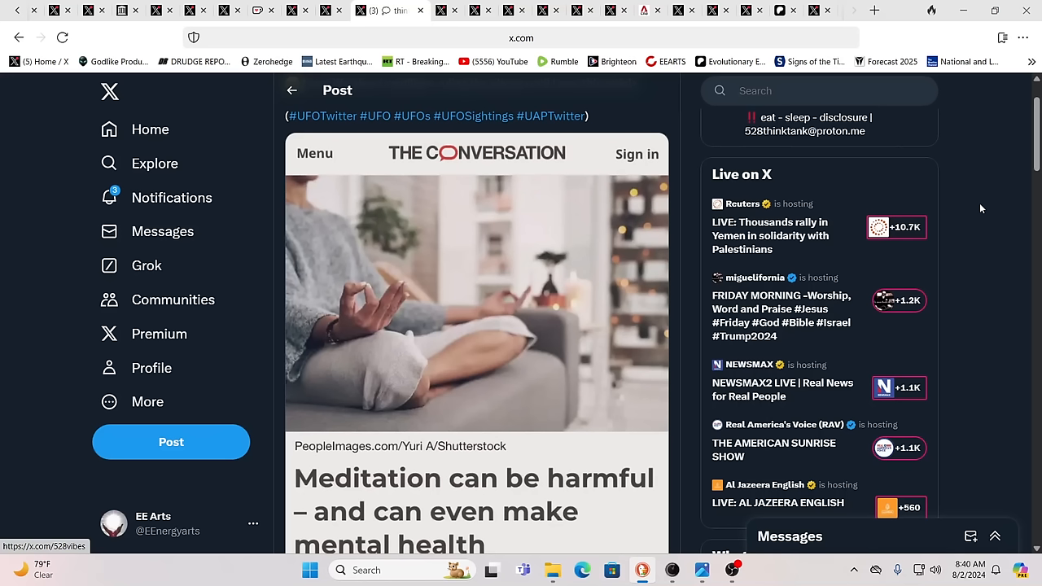
scroll(down, 3)
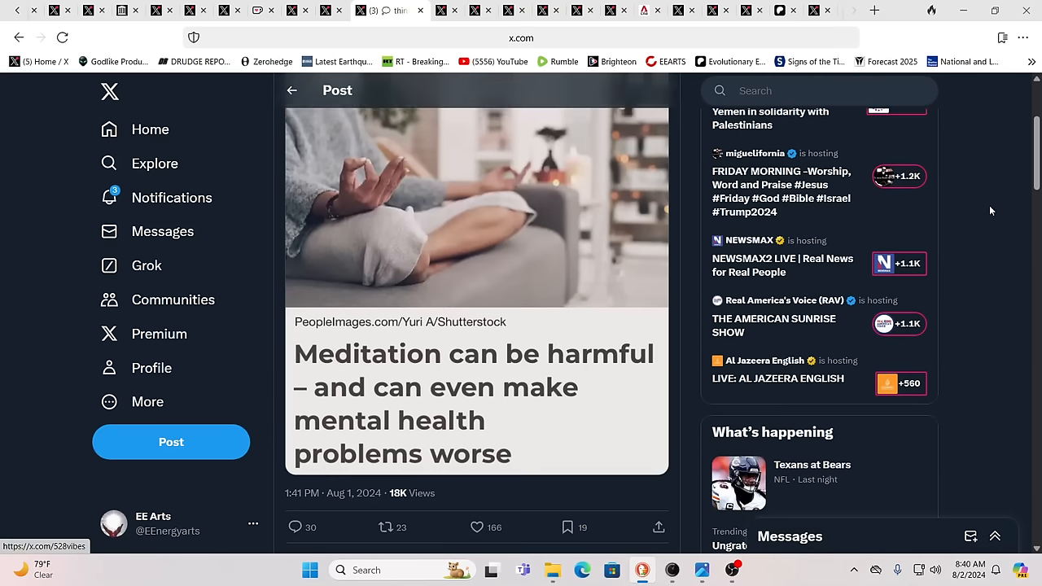
scroll(down, 3)
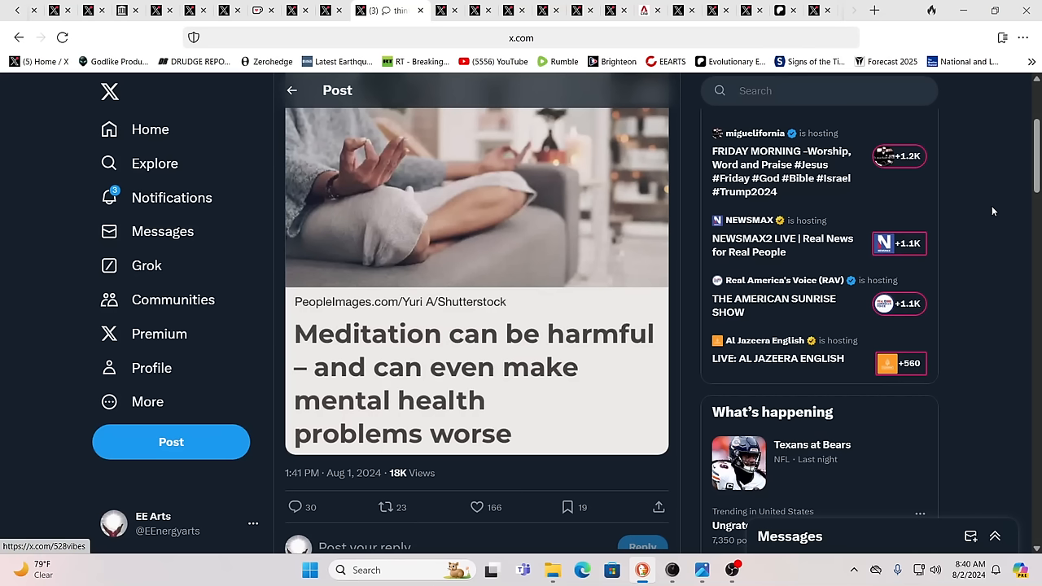
click(478, 507)
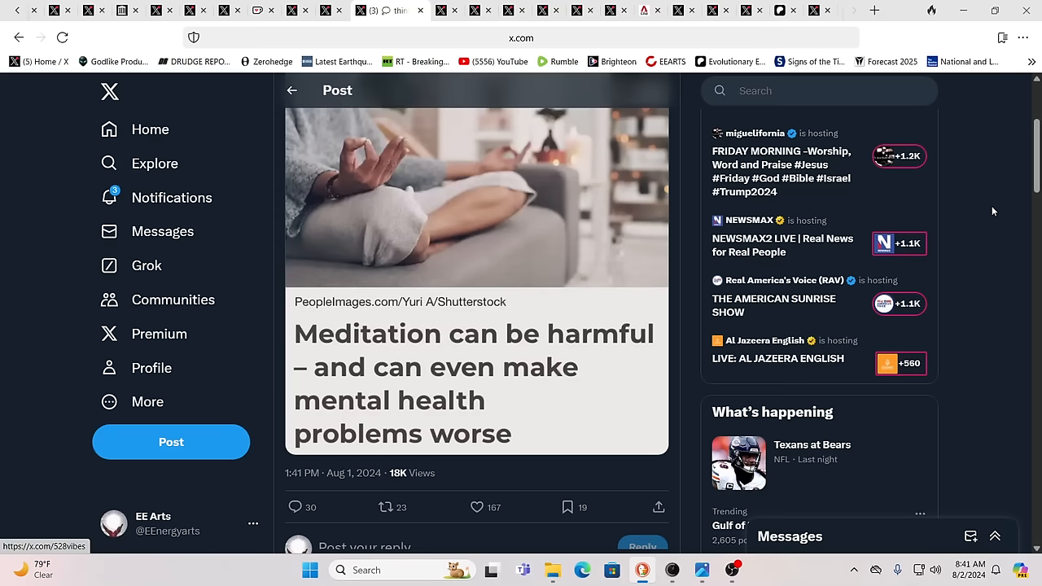
mouse_move(865, 128)
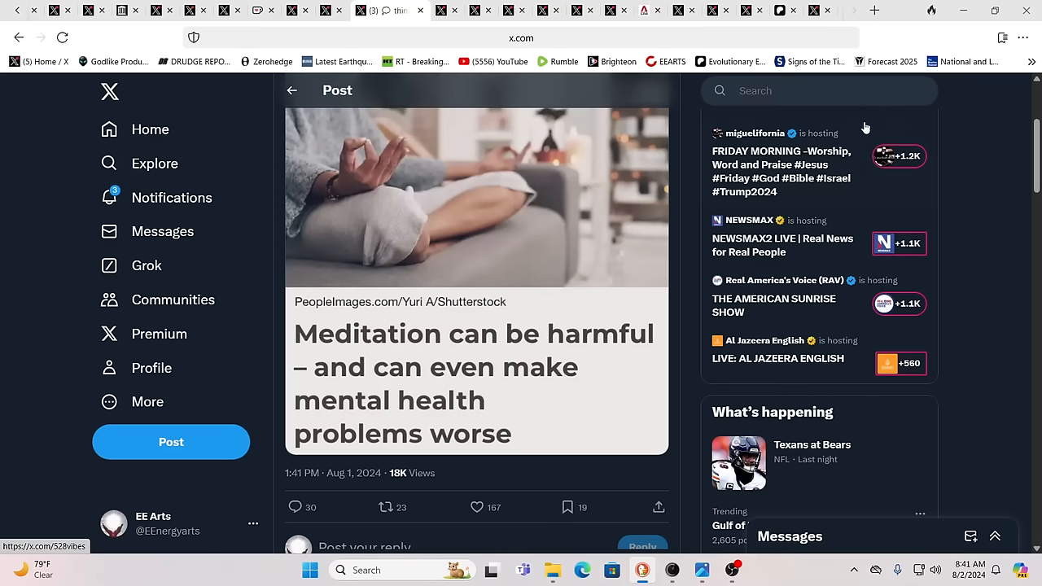